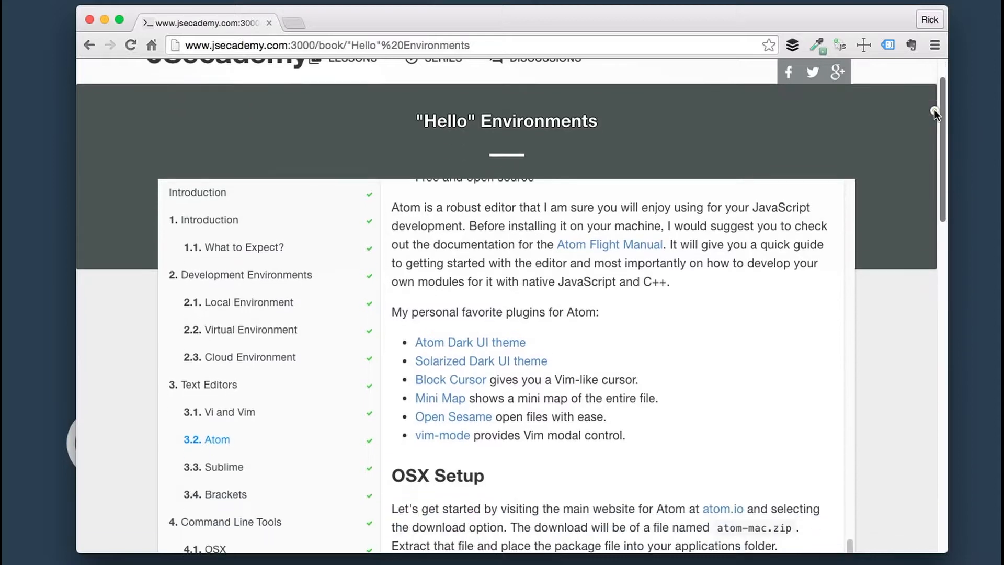
- Scroll the Atom lesson down to the recommended plugin list
scroll("down", 3)
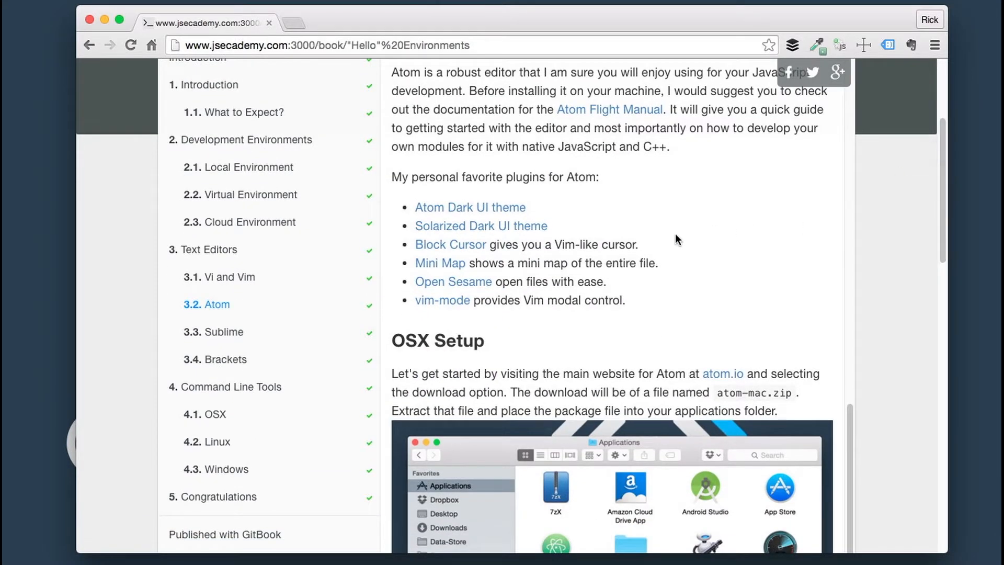
mouse_move(701, 231)
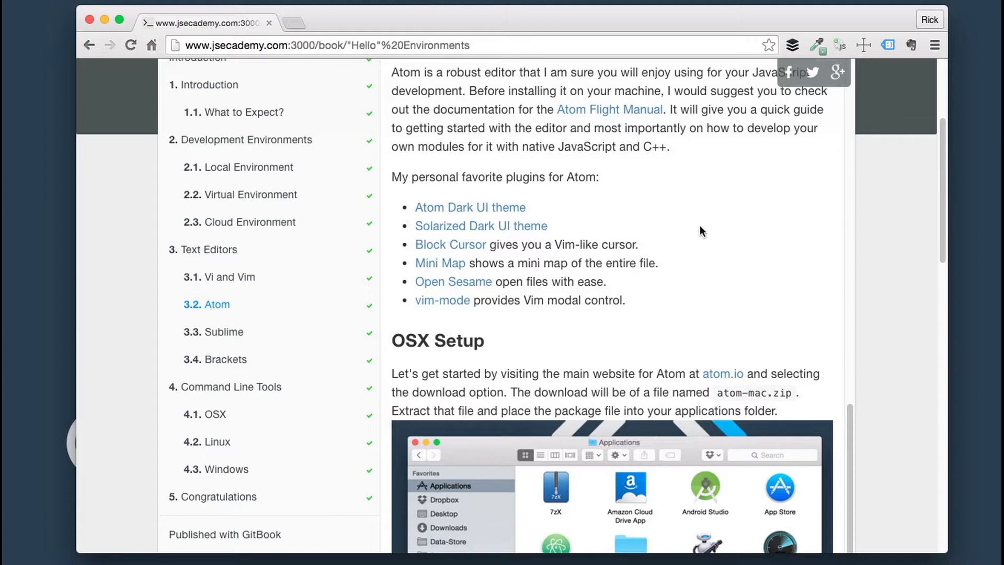
mouse_move(504, 221)
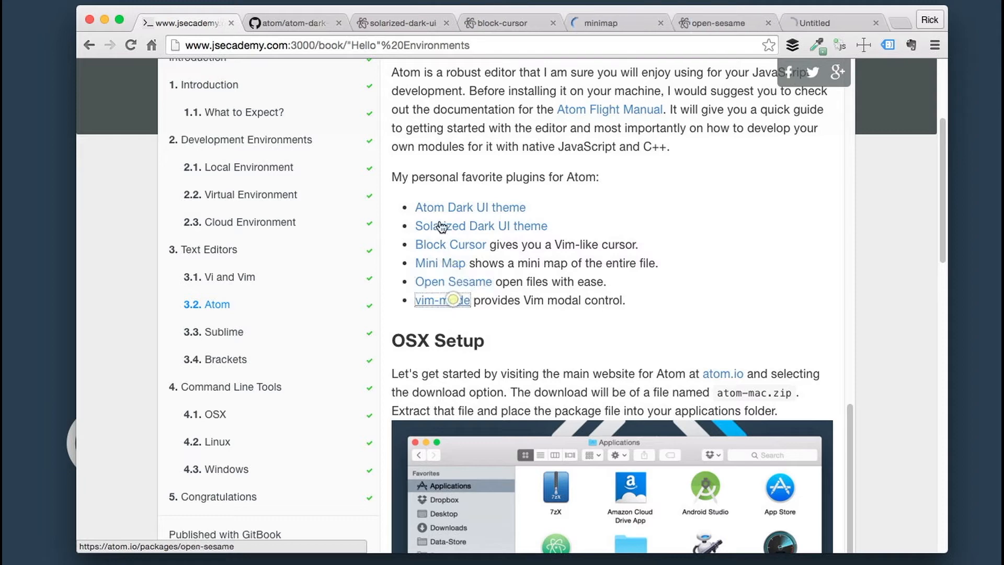
- Switch to the atom-dark-ui repository tab and scroll through its README
left_click(293, 22)
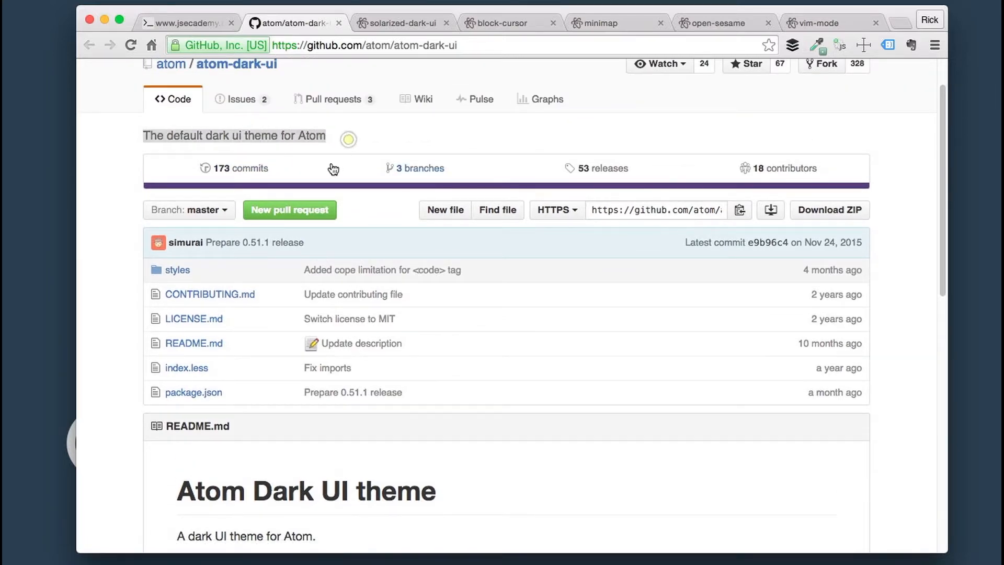
scroll("down", 3)
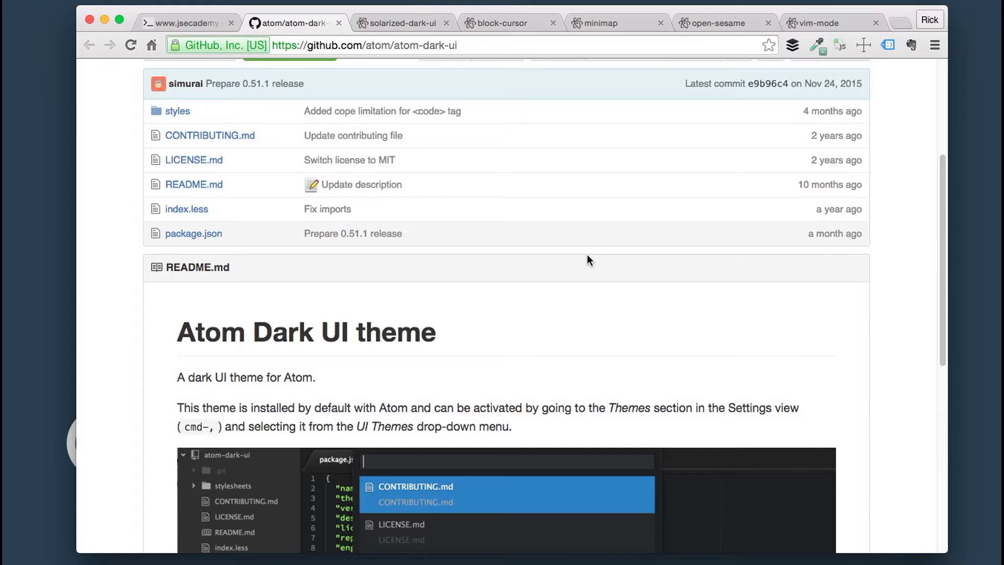
mouse_move(301, 238)
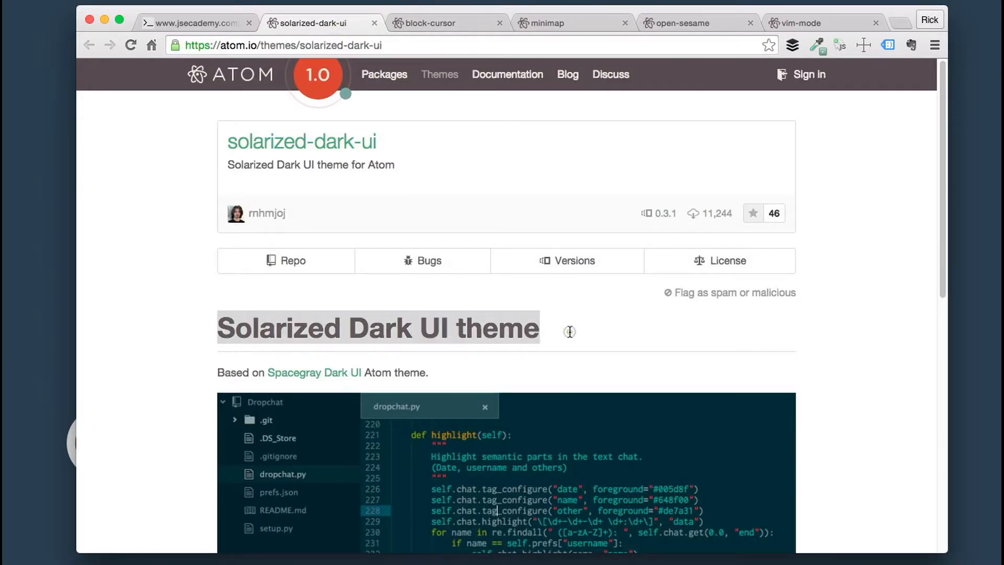
mouse_move(330, 215)
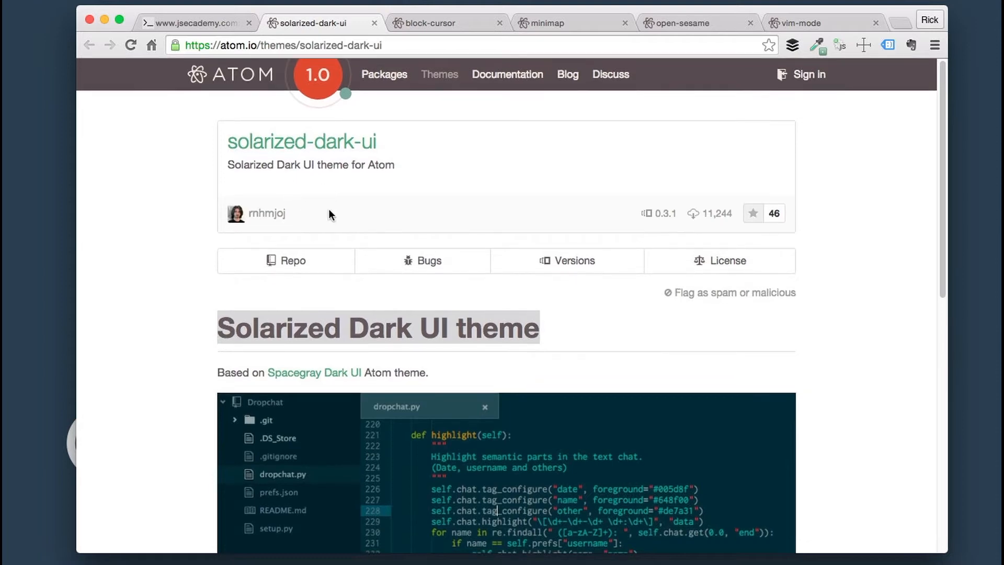
scroll("down", 3)
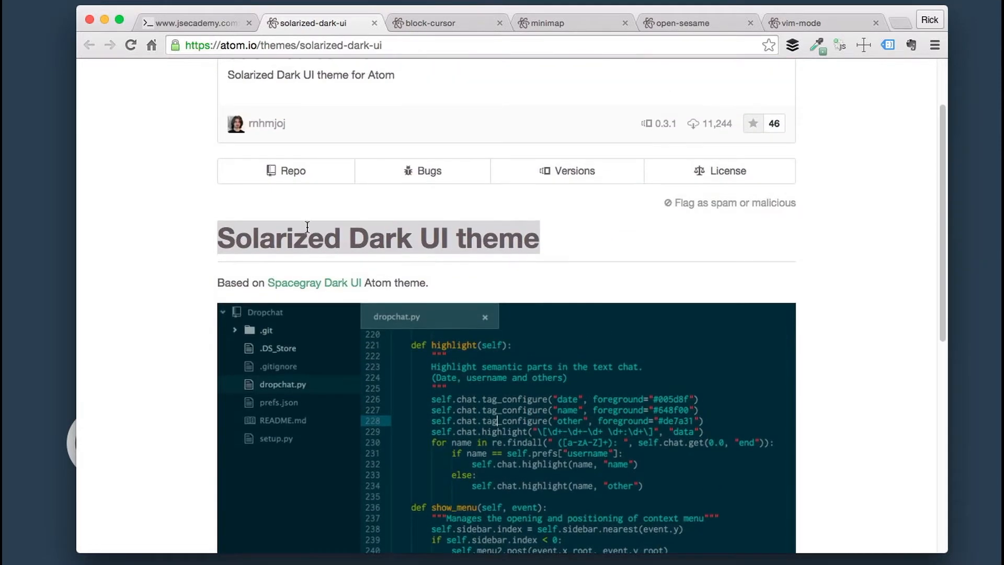
mouse_move(573, 272)
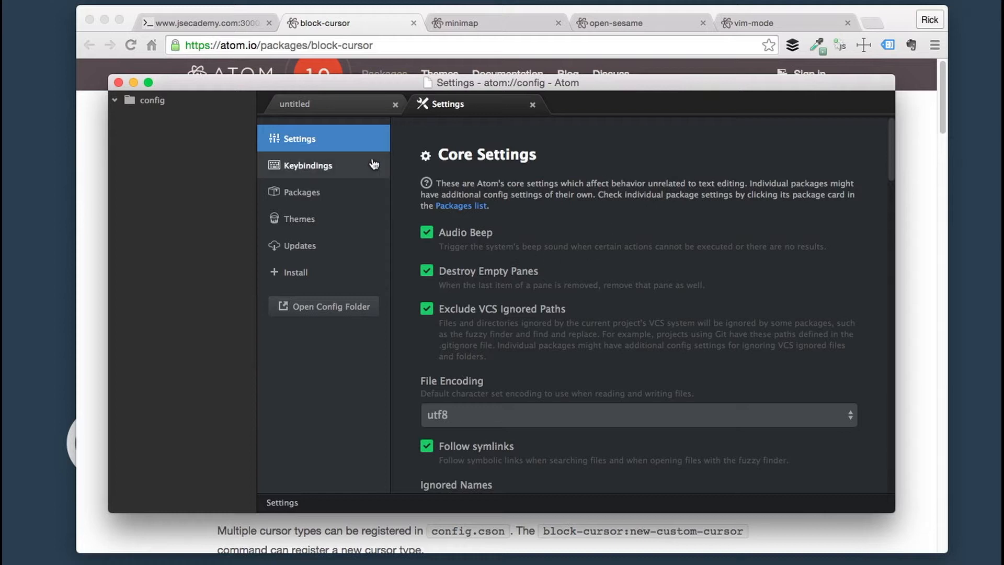
- Set the UI theme to One Light, then go to Packages and the Install page
left_click(299, 219)
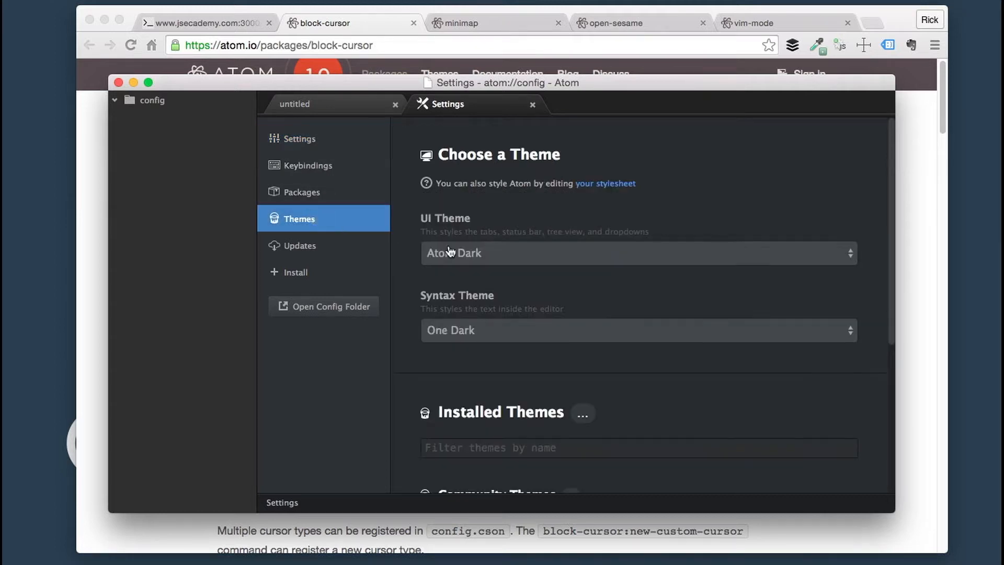
left_click(639, 252)
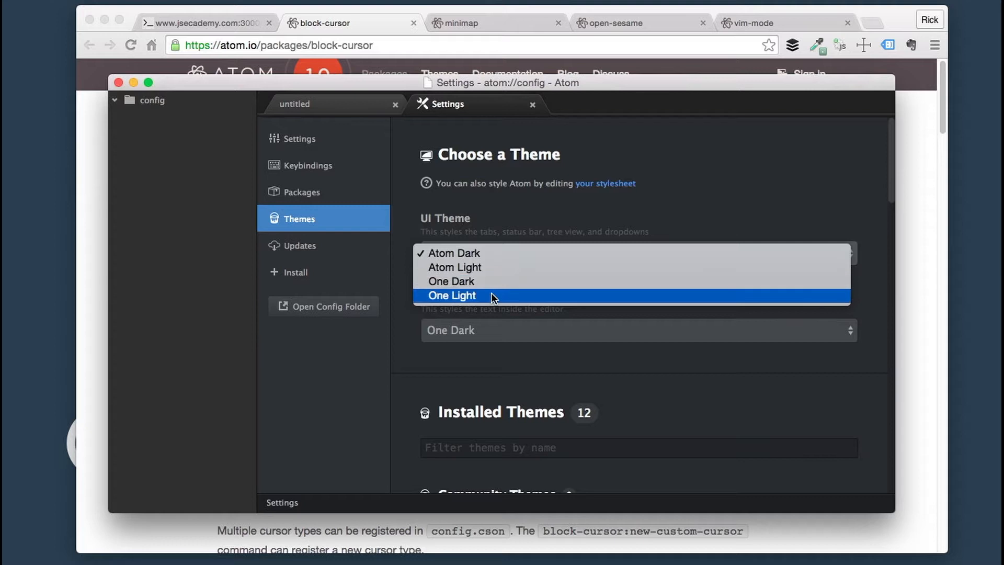
left_click(451, 295)
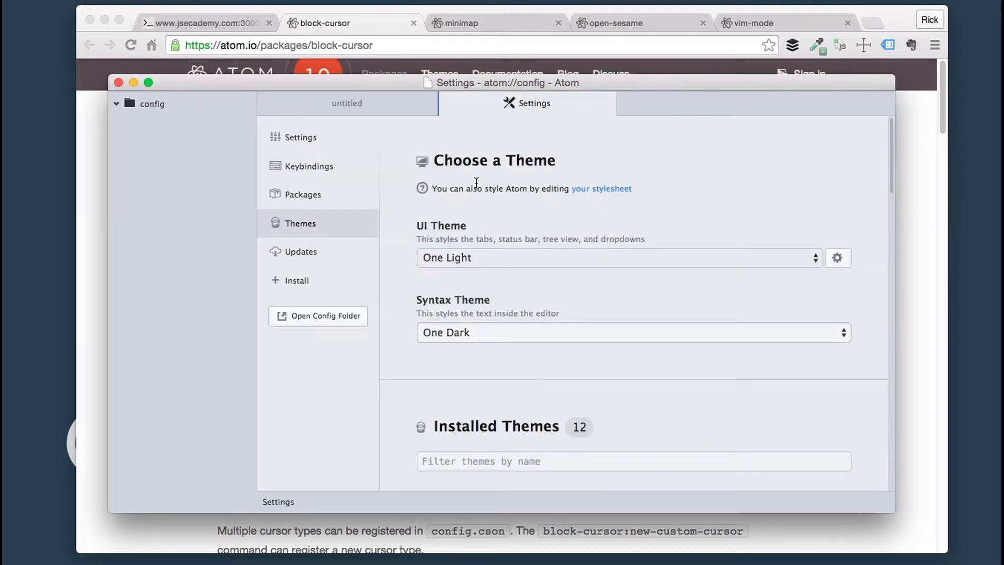
left_click(617, 258)
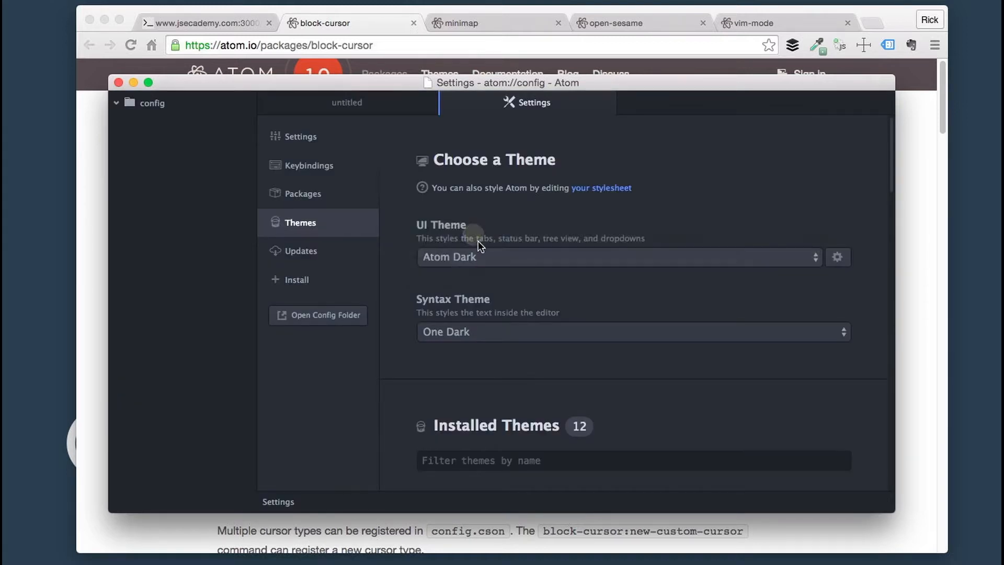
left_click(618, 257)
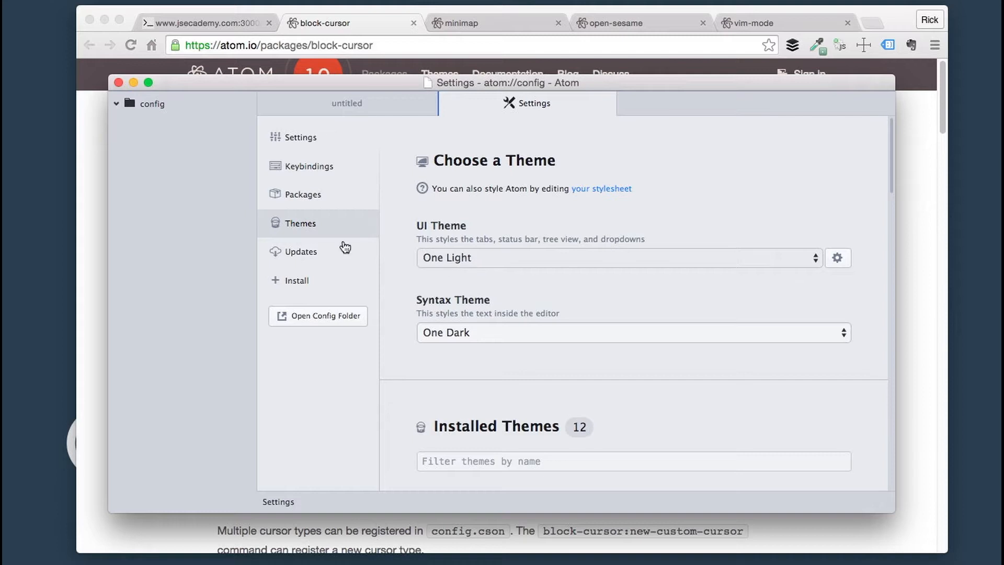
mouse_move(313, 170)
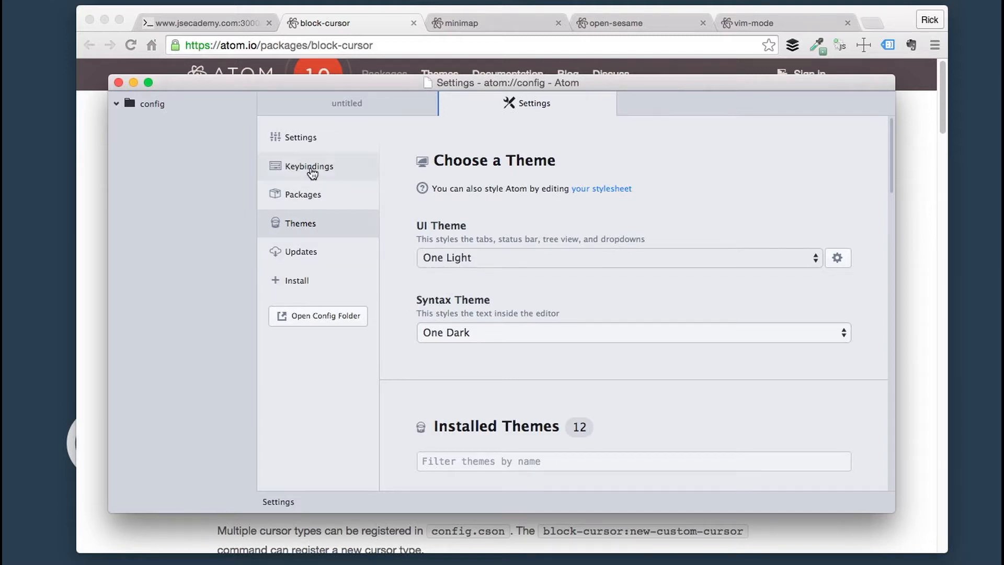
left_click(302, 194)
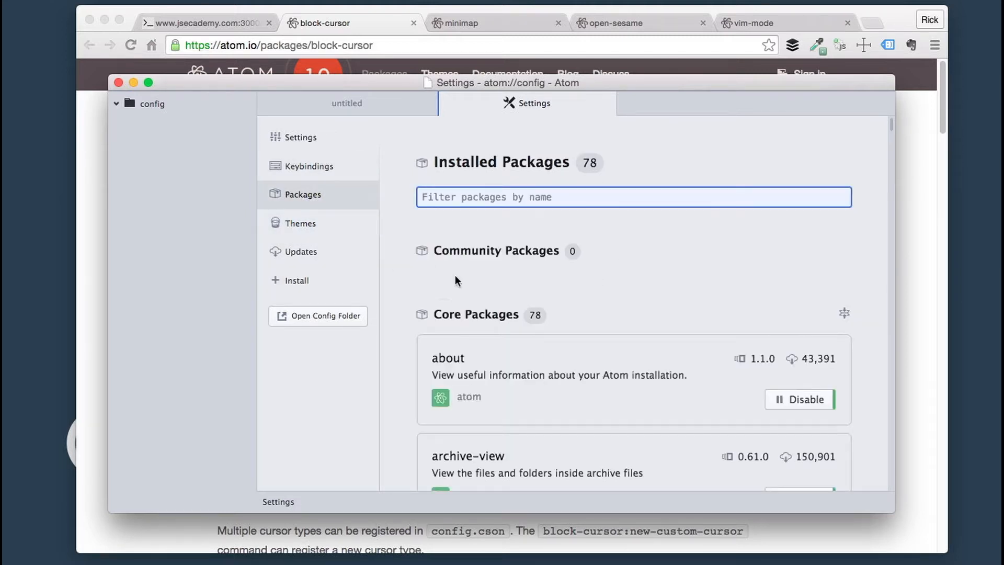
left_click(297, 280)
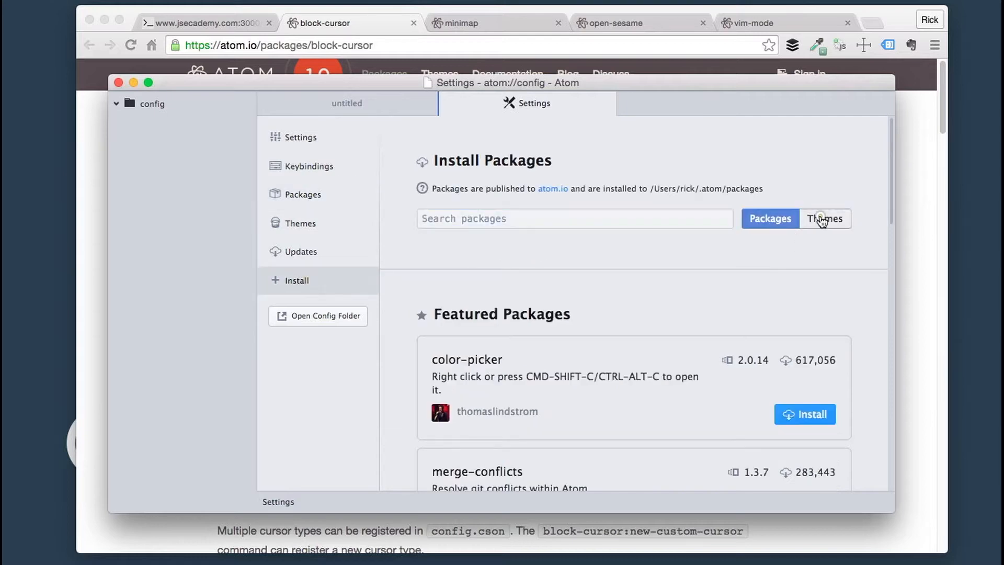
- Toggle the installer to Themes, search solarized-dark-ui, and open the Solarized Dark UI result
left_click(824, 219)
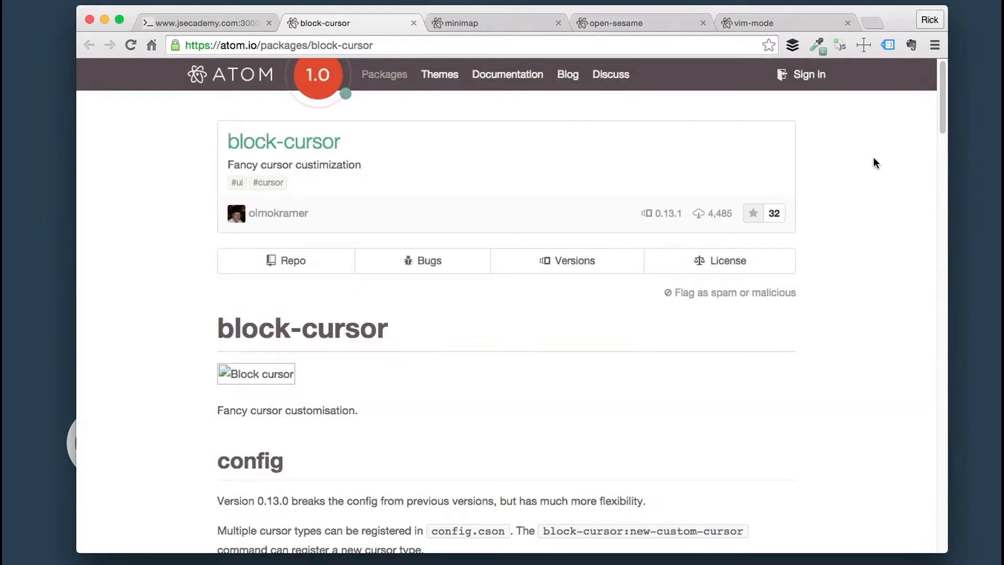
left_click(205, 23)
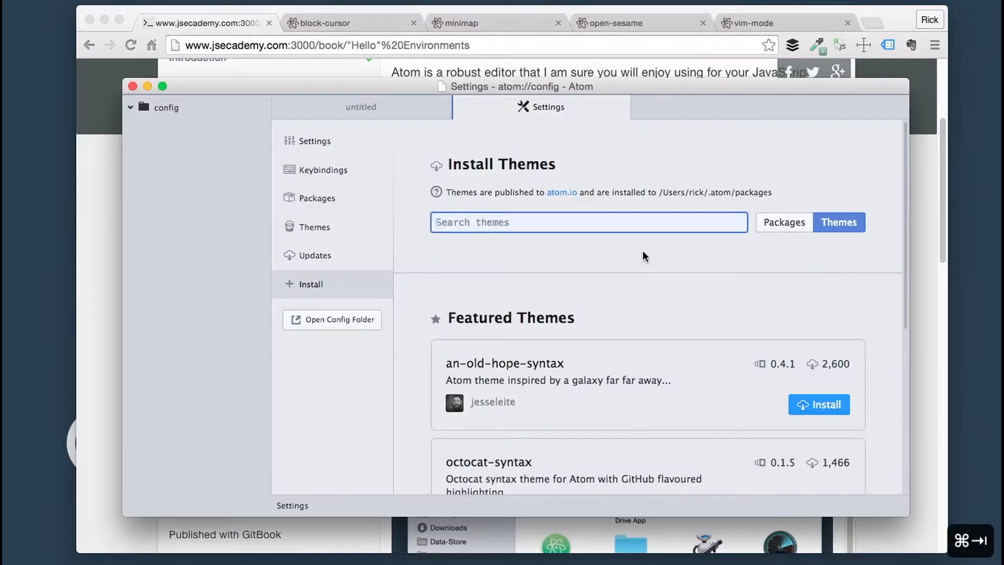
type("so")
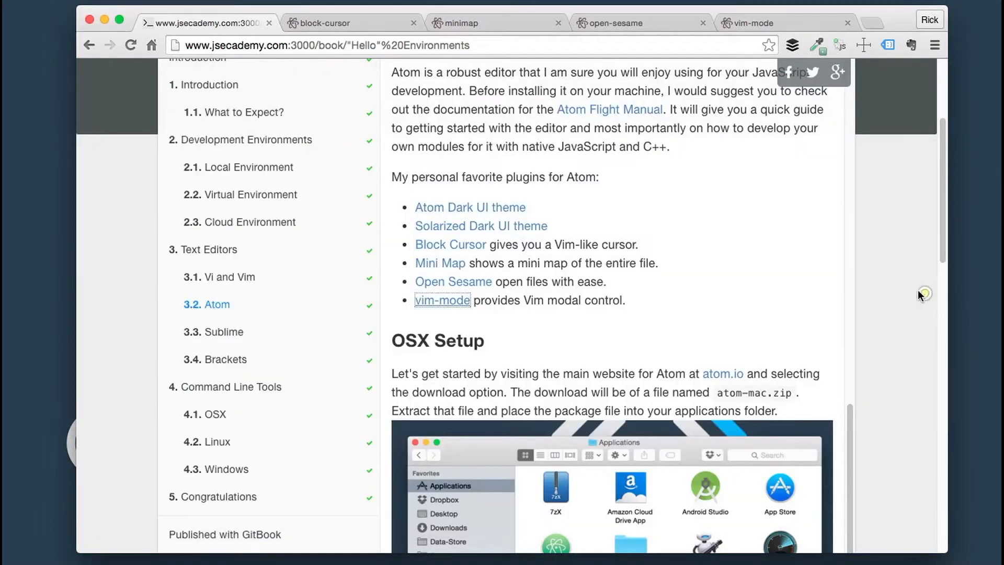
mouse_move(318, 69)
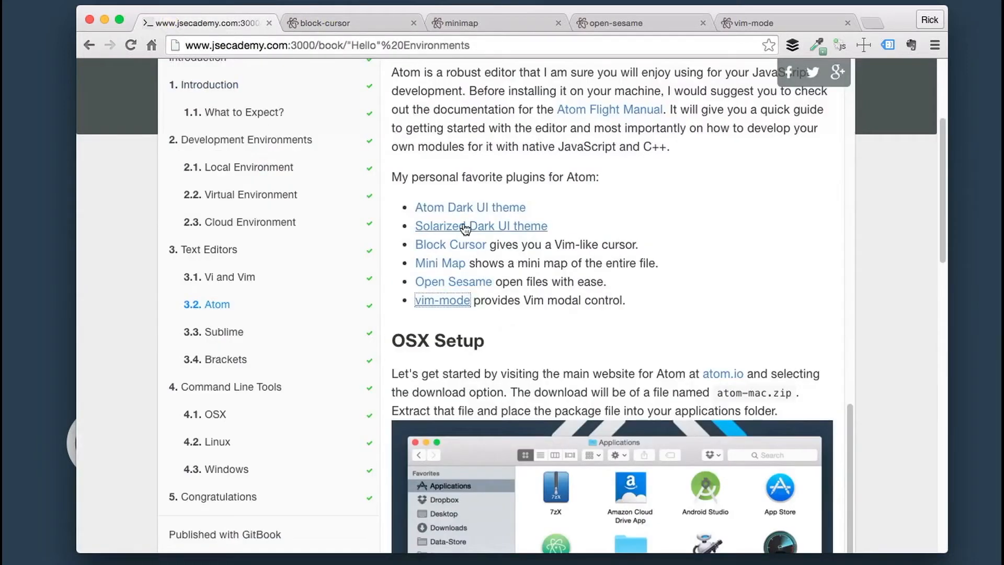
left_click(481, 225)
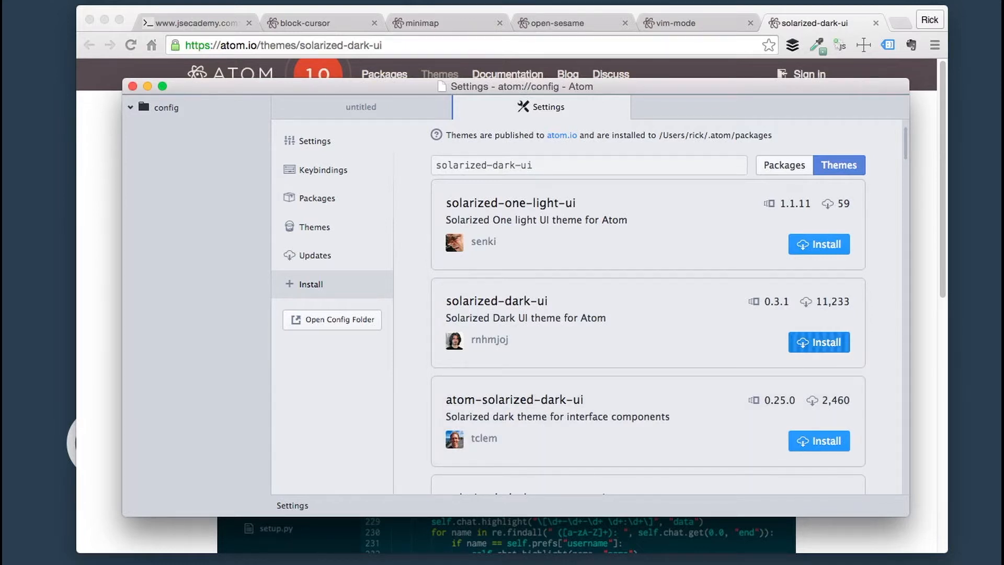
- Install solarized-dark-ui and choose Solarized Dark as the UI theme
left_click(818, 342)
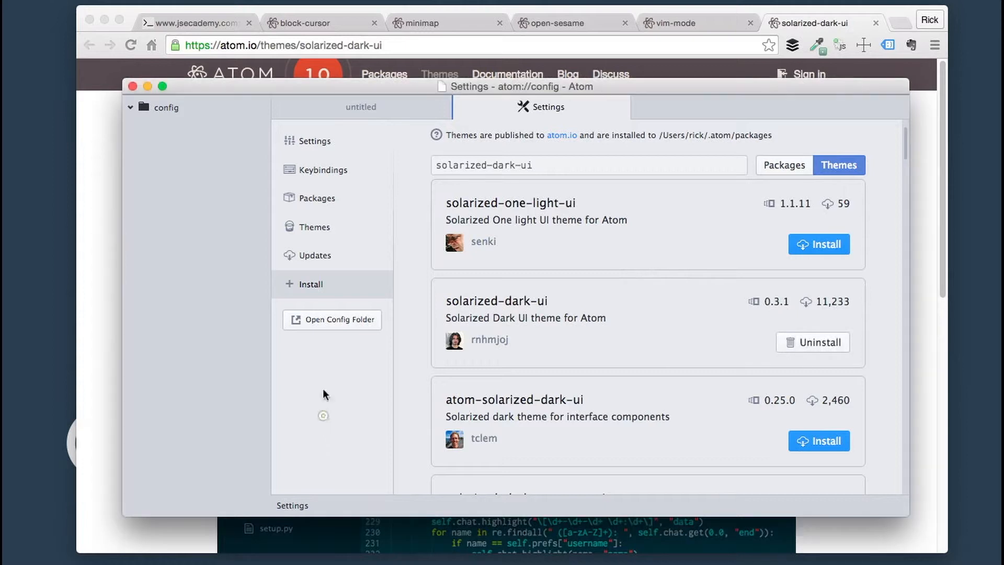
left_click(314, 226)
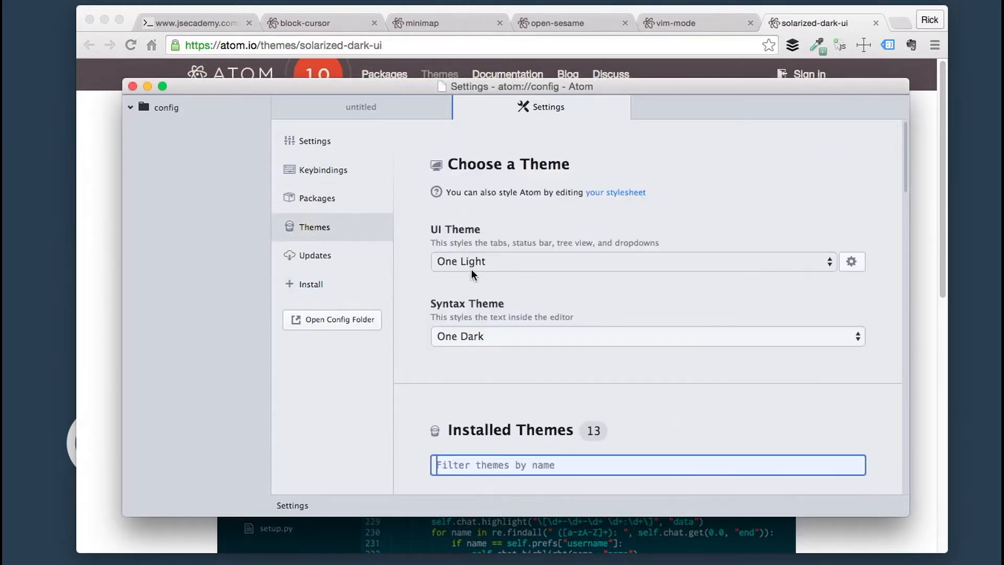
left_click(631, 261)
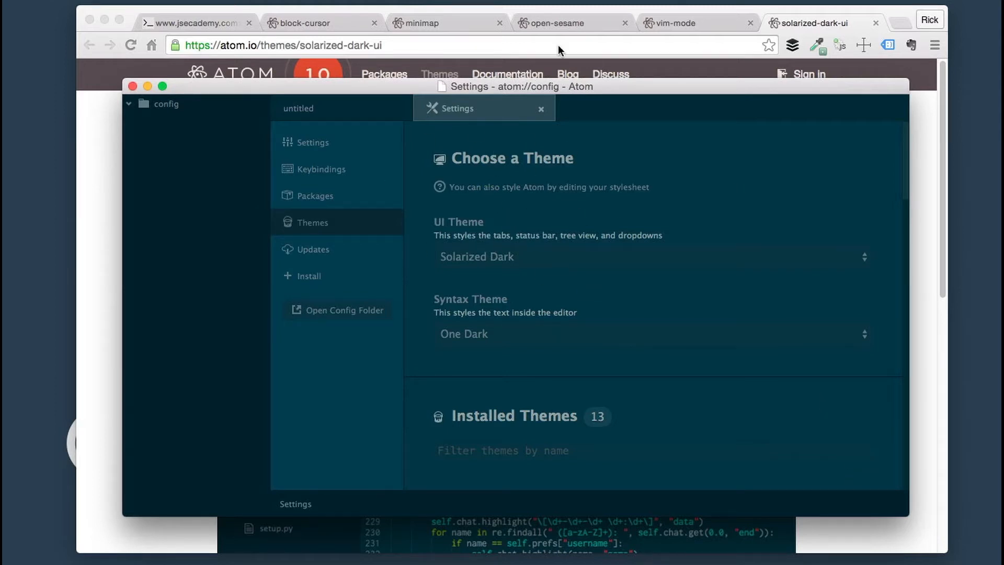
mouse_move(959, 493)
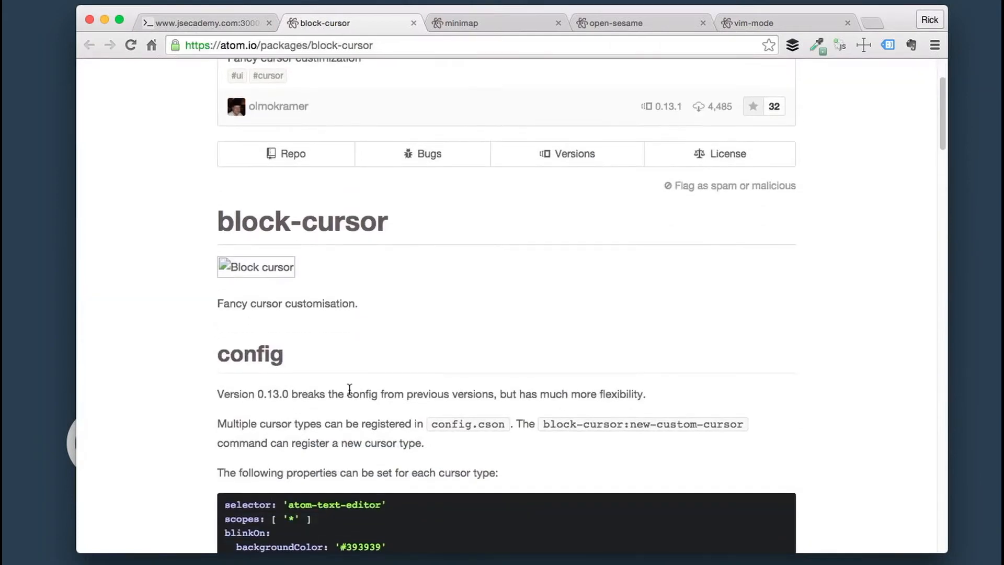
- Scroll the block-cursor package page and select its name for copying
scroll("down", 3)
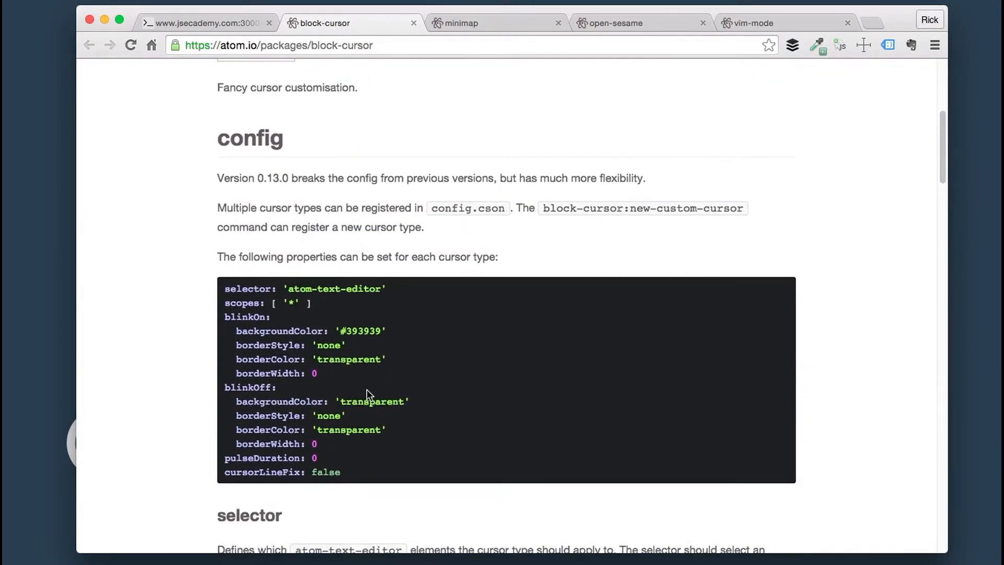
scroll("down", 3)
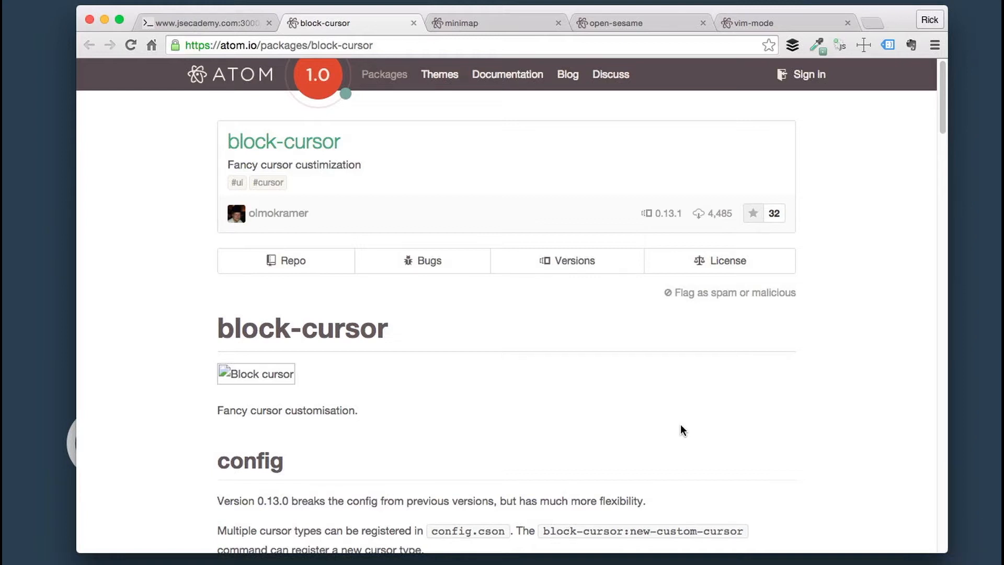
double_click(302, 328)
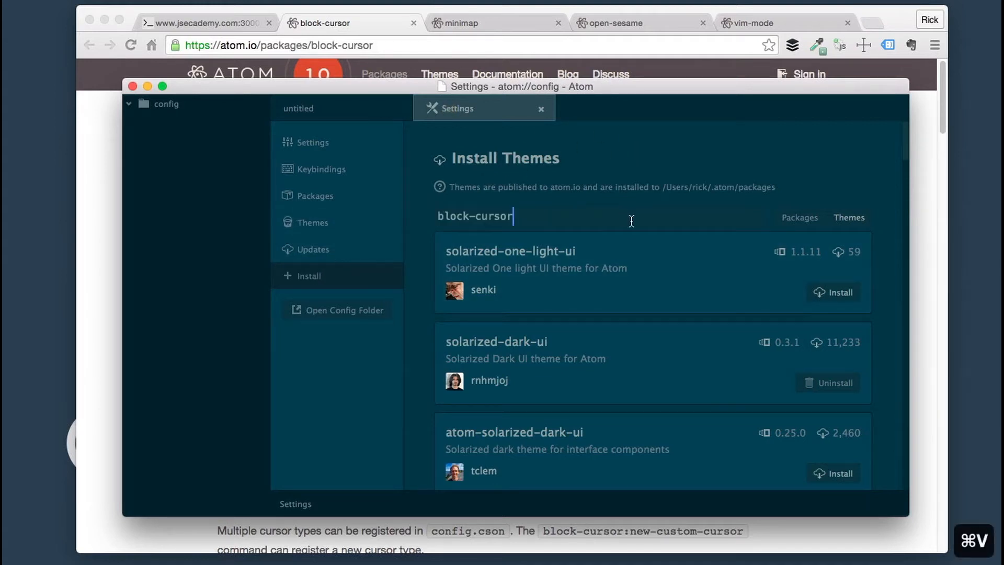
- Switch the installer to package search and install block-cursor
left_click(799, 217)
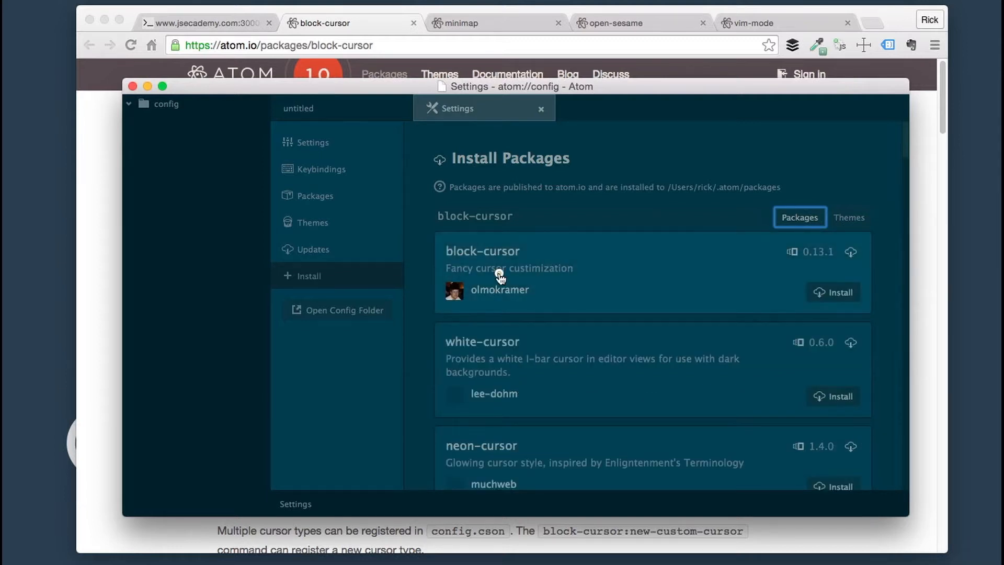
left_click(482, 250)
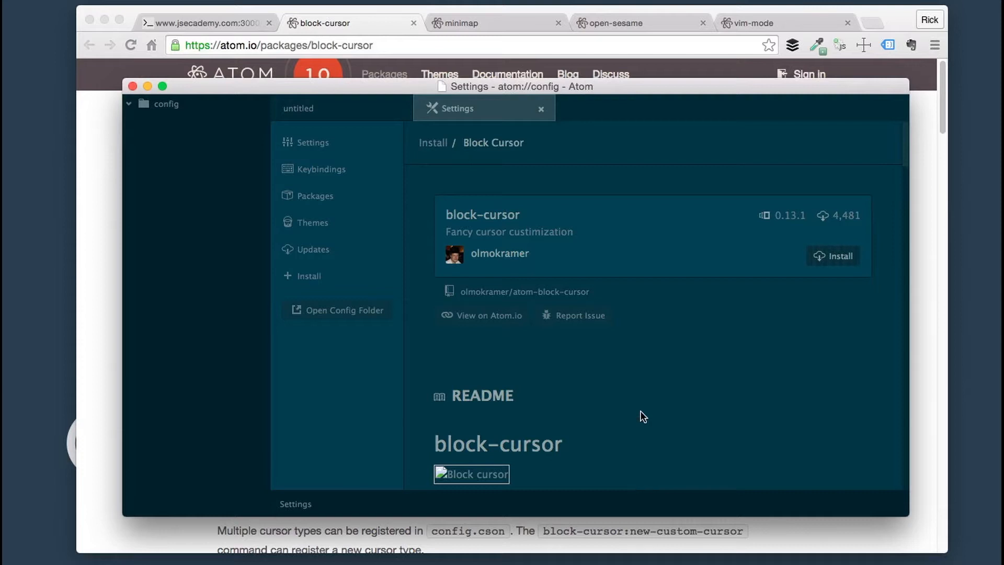
scroll("down", 3)
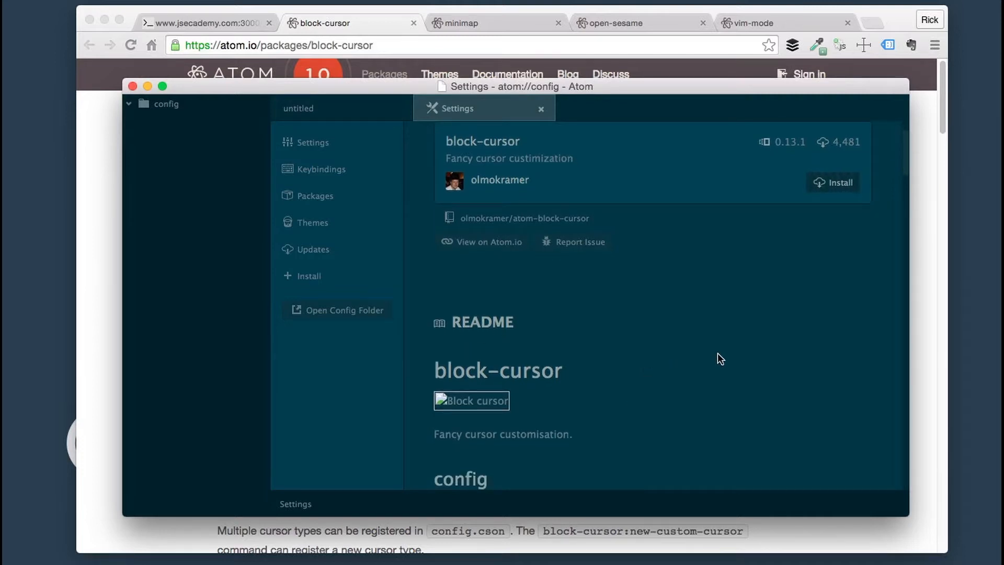
left_click(833, 182)
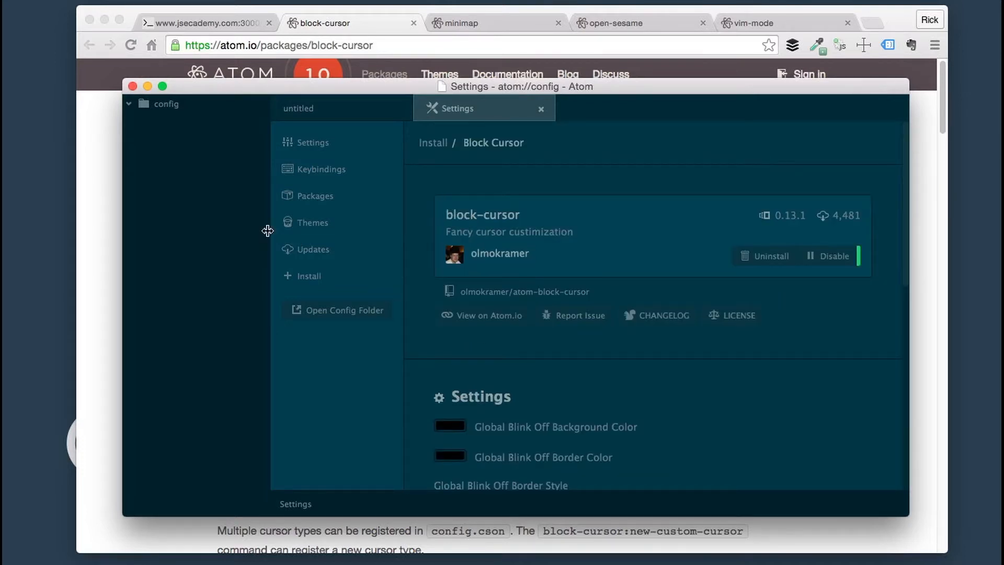
- Open a blank file, type 'iiii' to test the block cursor, then close it
key("cmd+n")
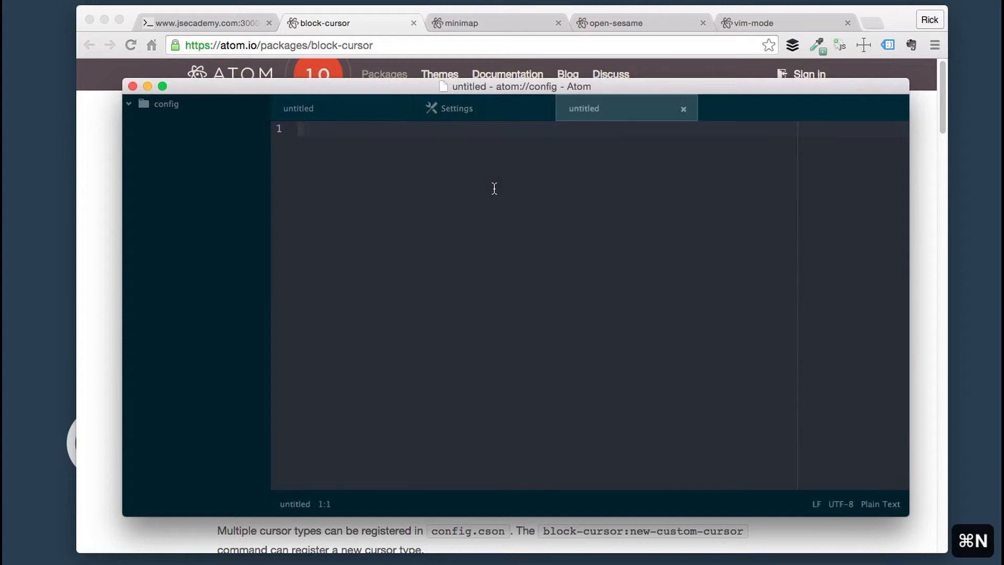
type("iiii")
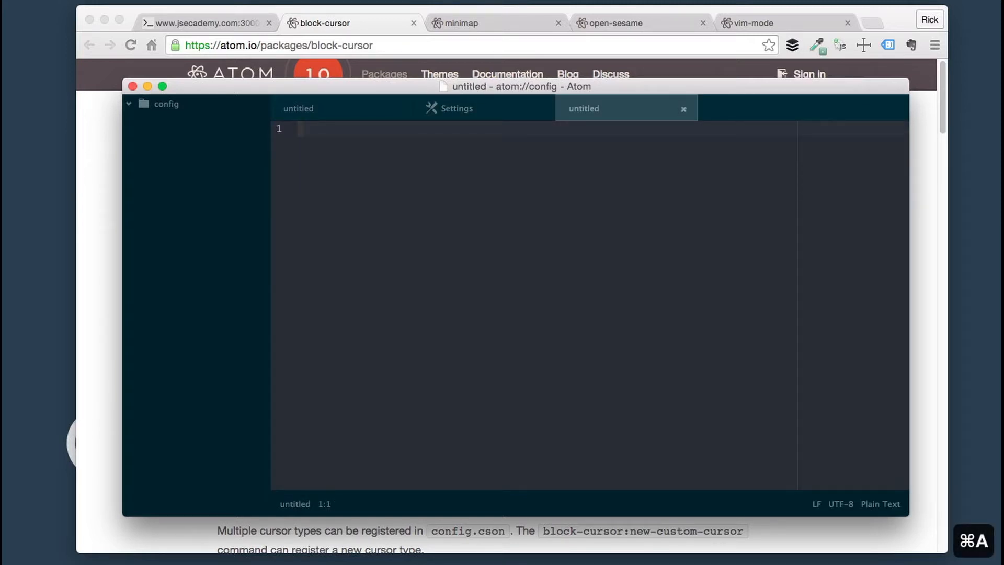
left_click(456, 108)
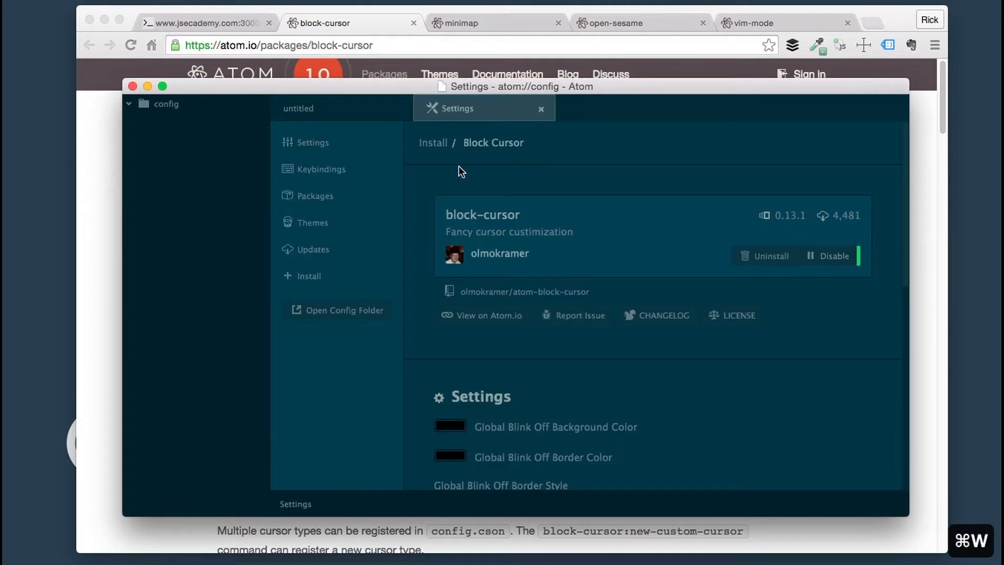
mouse_move(926, 414)
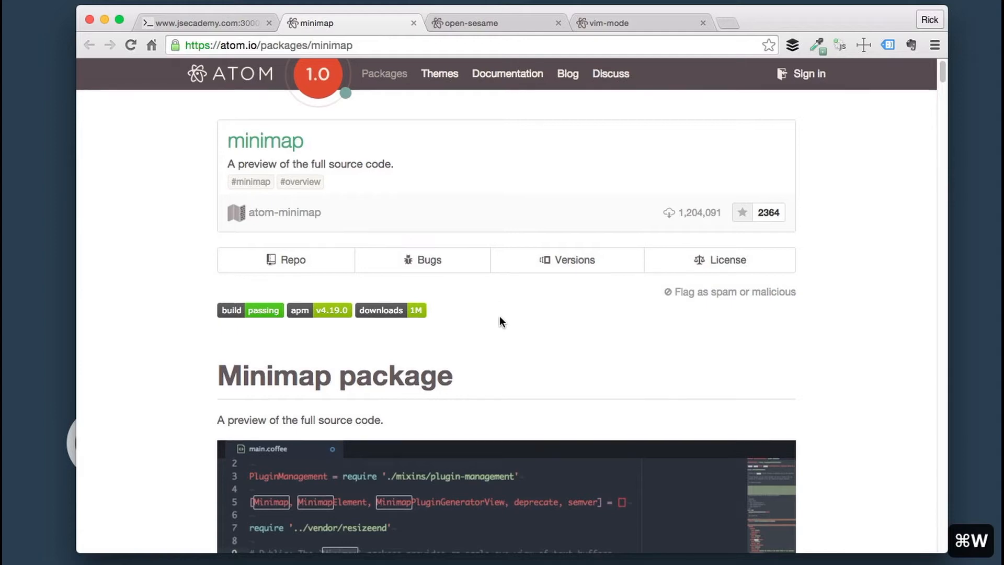
- Scroll through the minimap search results to reach the minimap package card
scroll("down", 3)
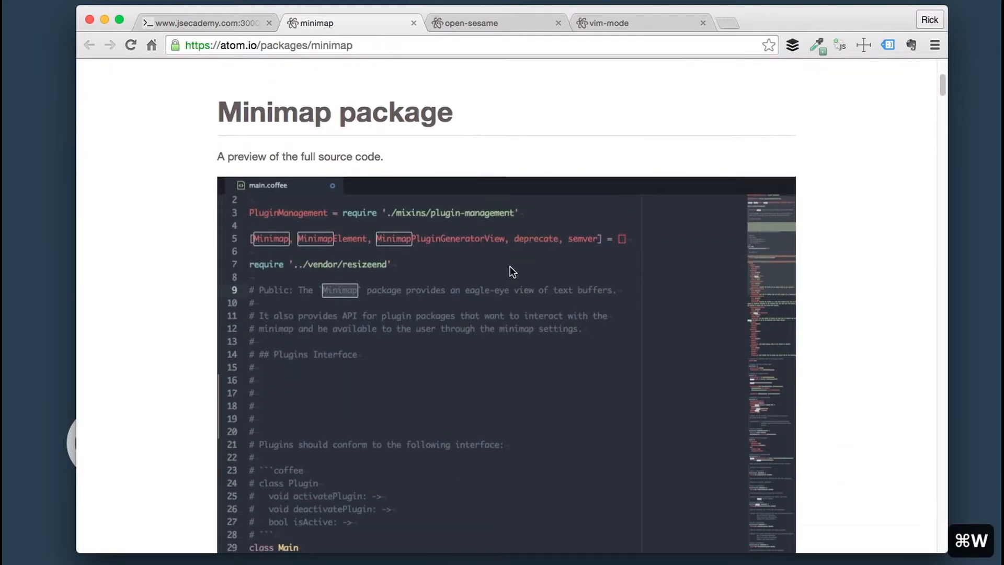
scroll("down", 3)
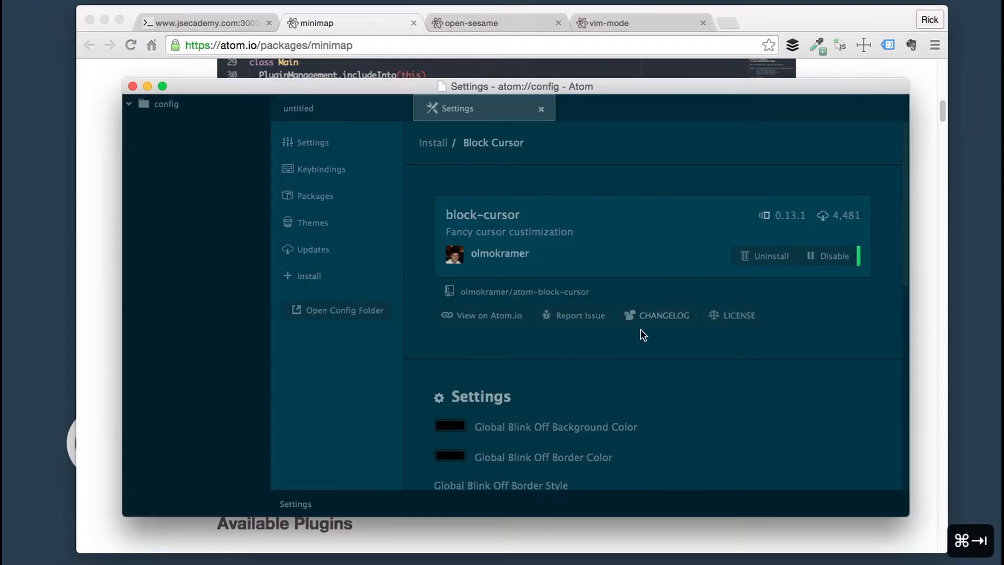
mouse_move(340, 316)
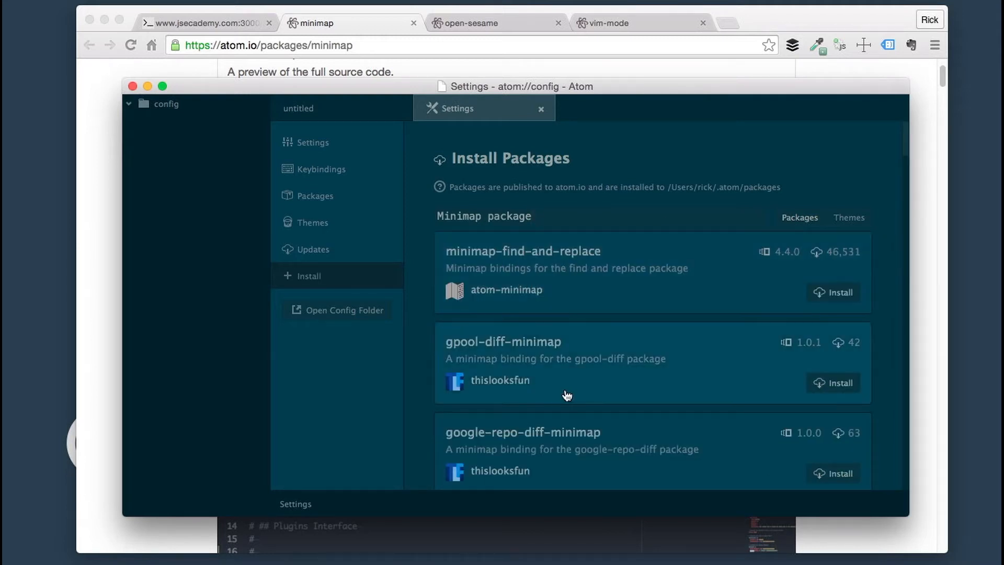
scroll("down", 3)
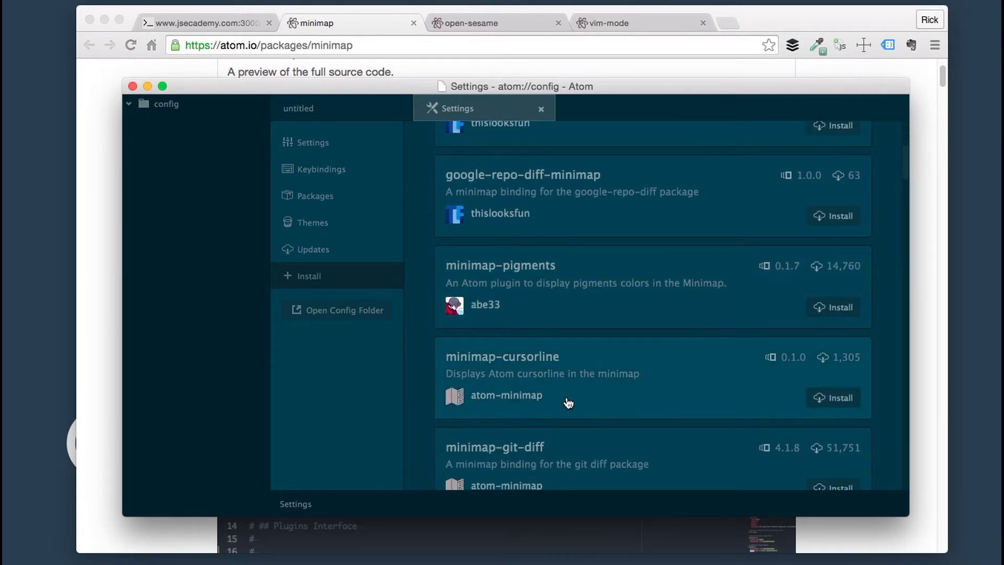
scroll("down", 3)
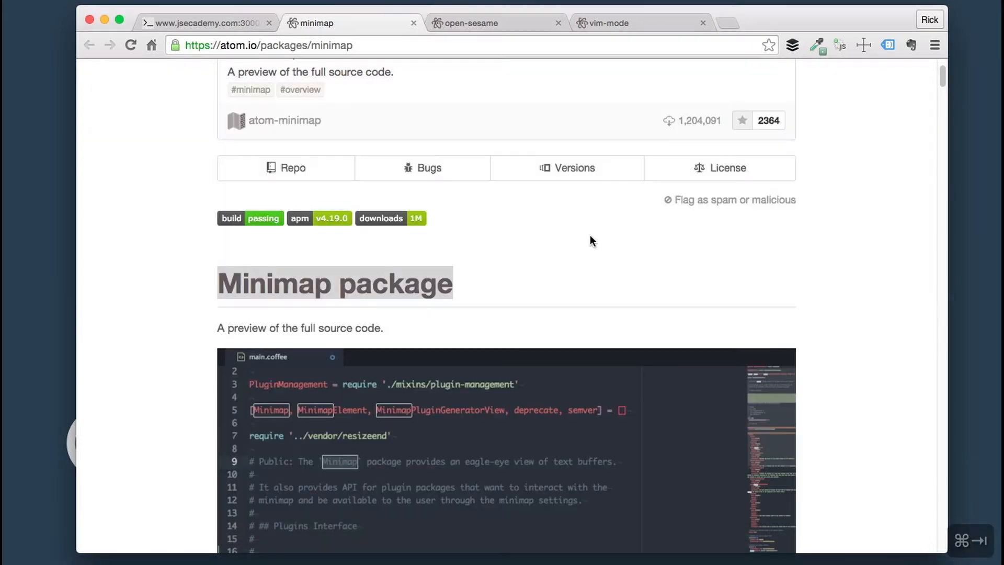
scroll("down", 3)
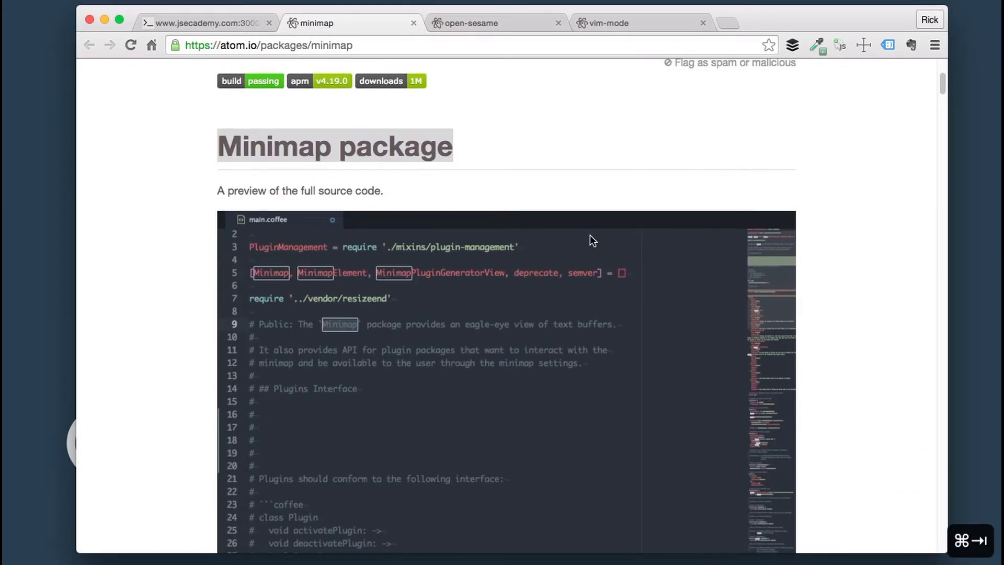
scroll("down", 3)
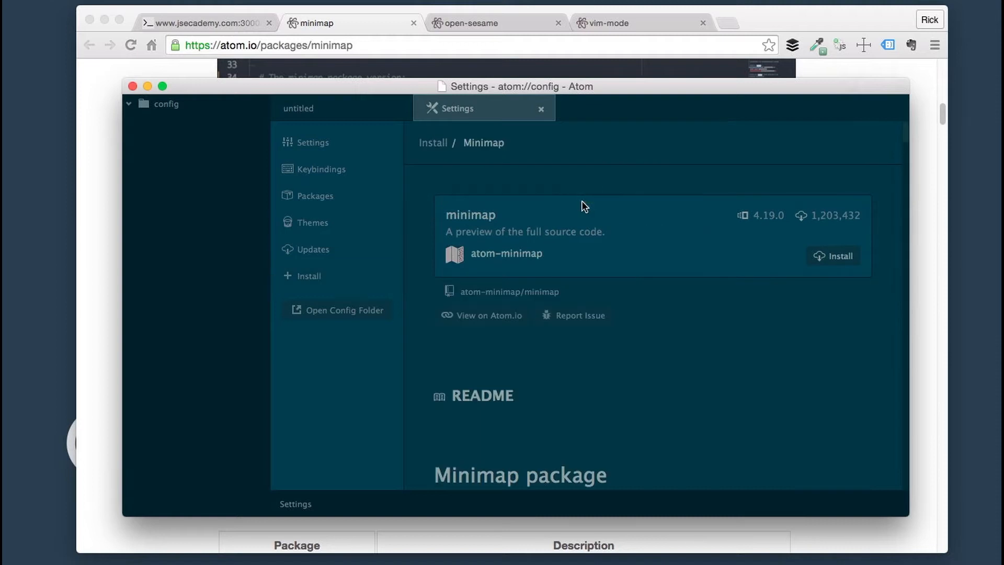
scroll("down", 3)
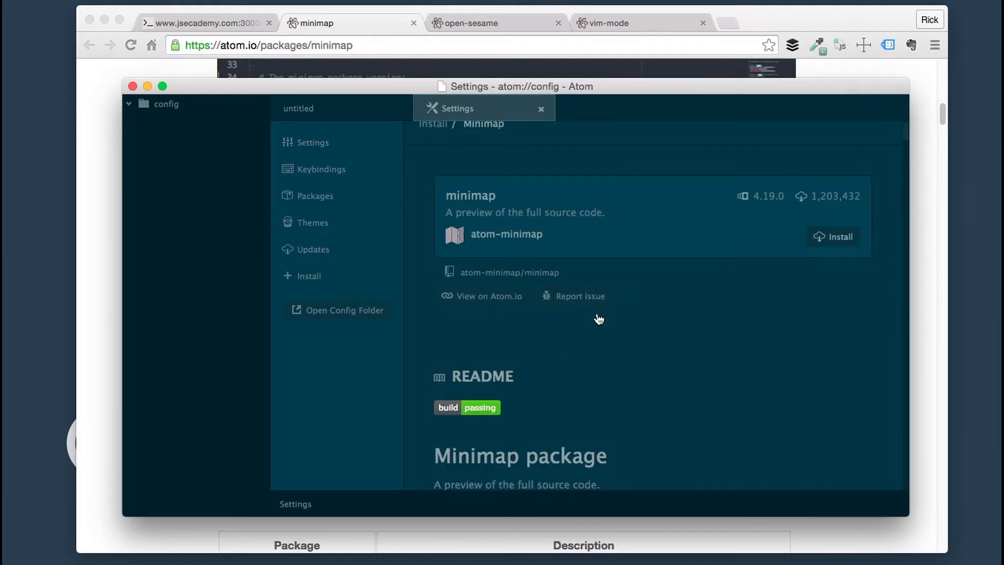
scroll("down", 3)
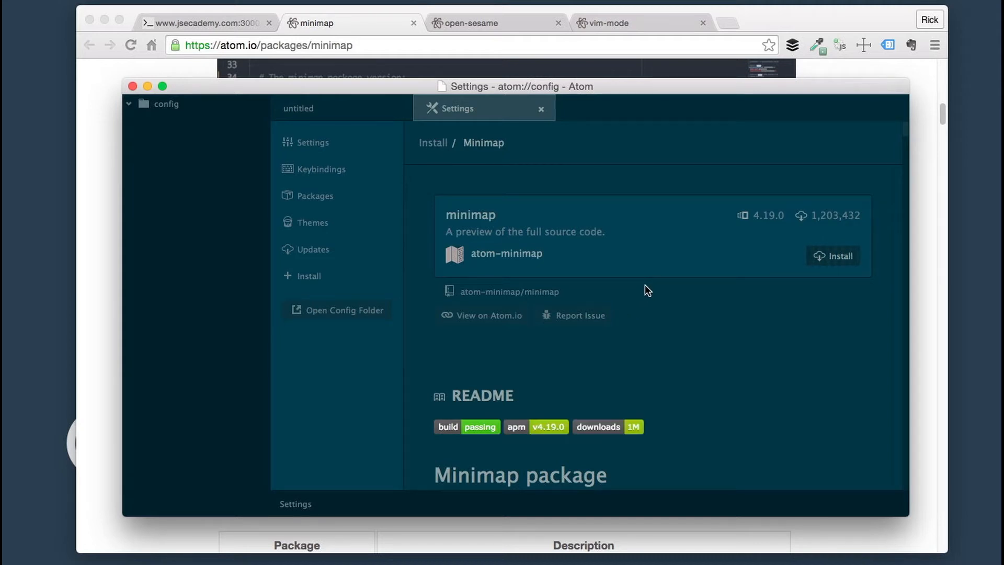
mouse_move(648, 319)
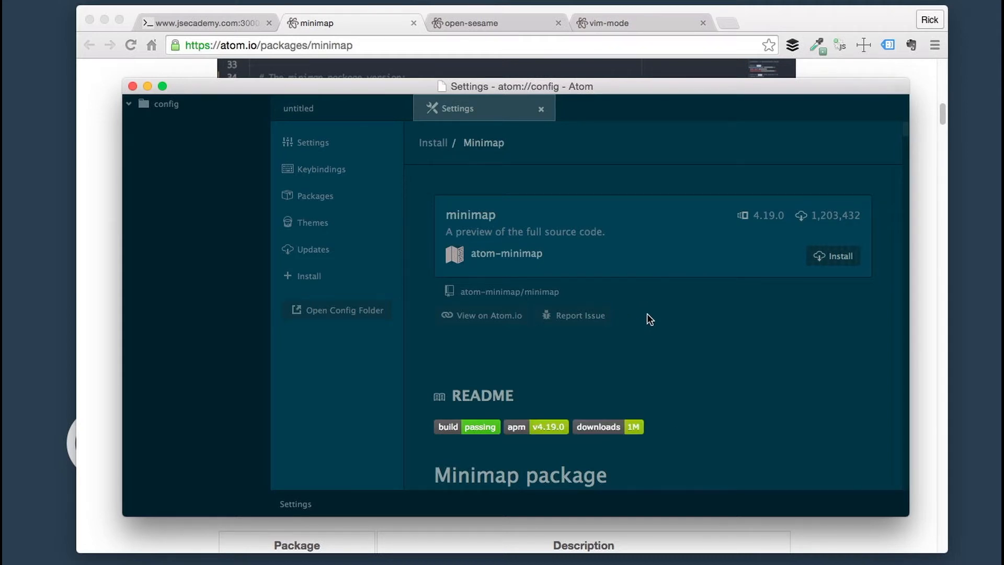
- Scroll through the minimap package's settings checkboxes and open a new blank file
scroll("down", 3)
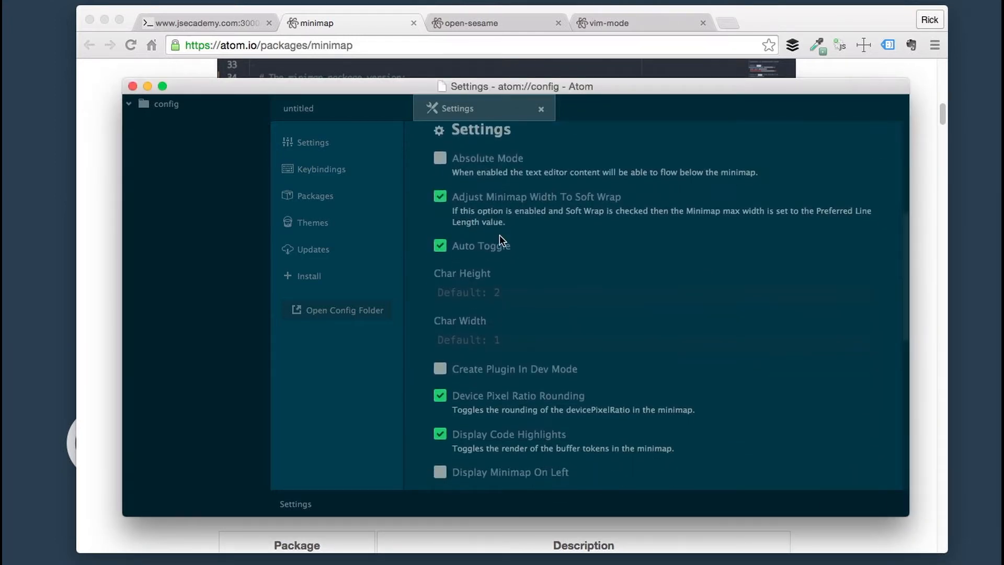
scroll("down", 3)
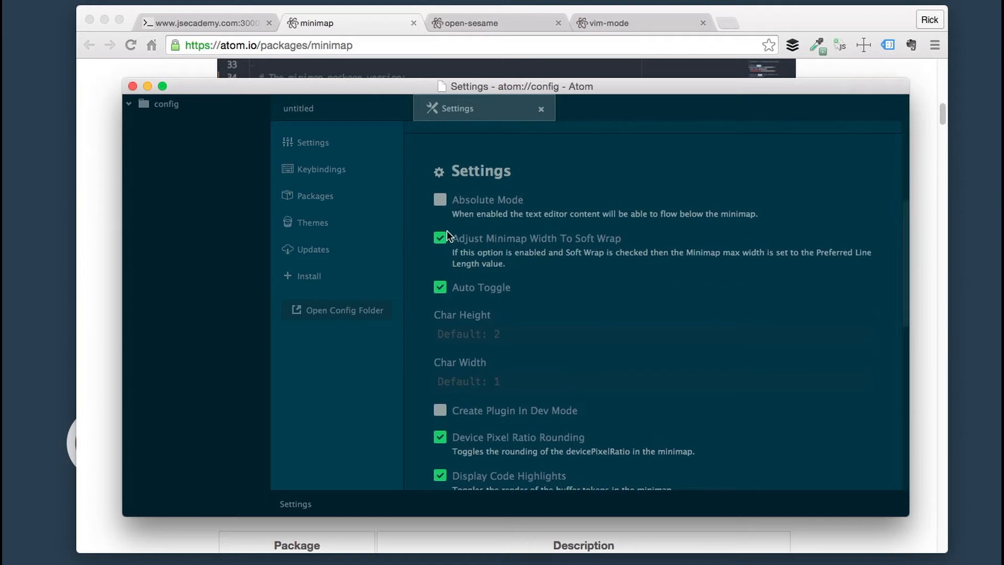
scroll("down", 3)
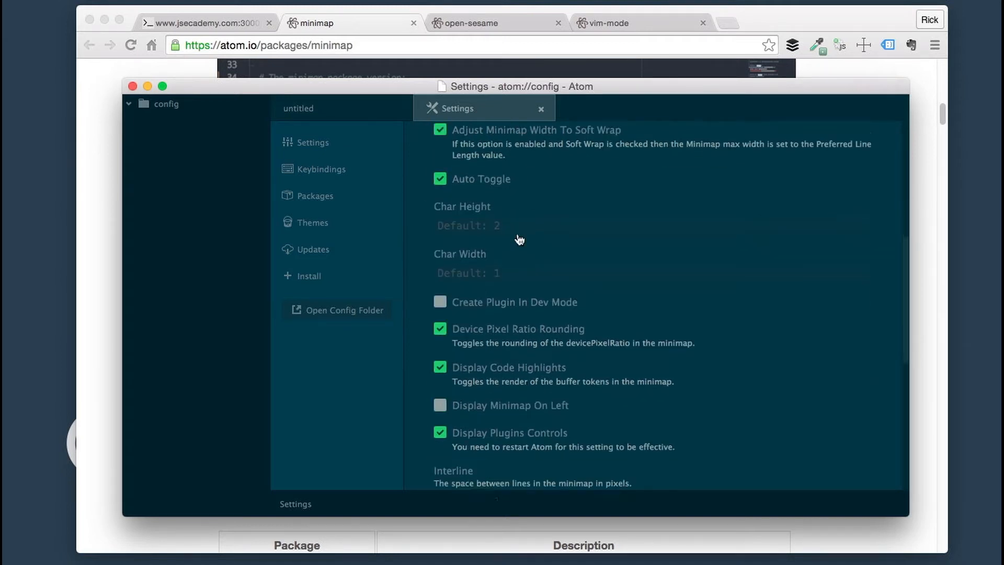
scroll("down", 3)
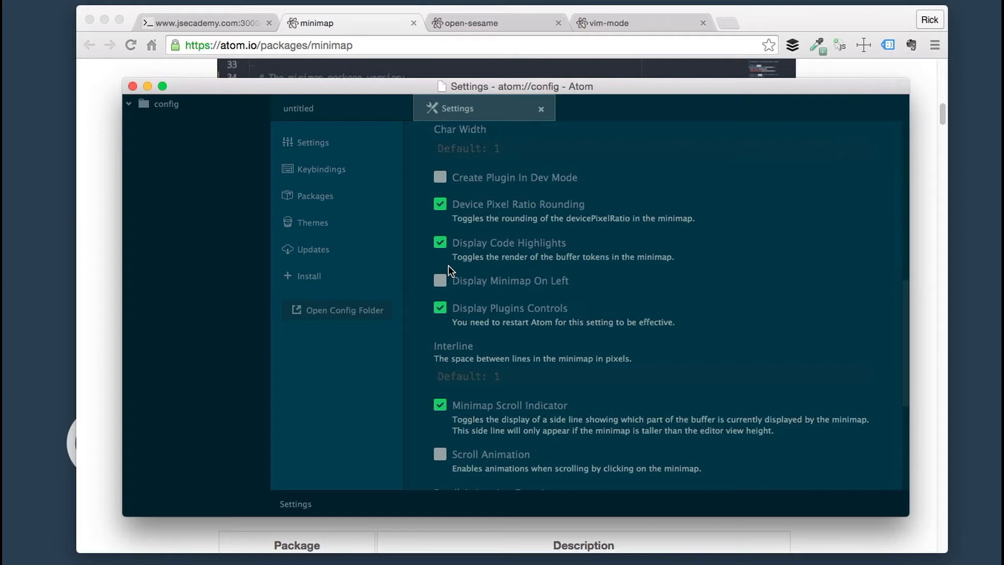
scroll("down", 3)
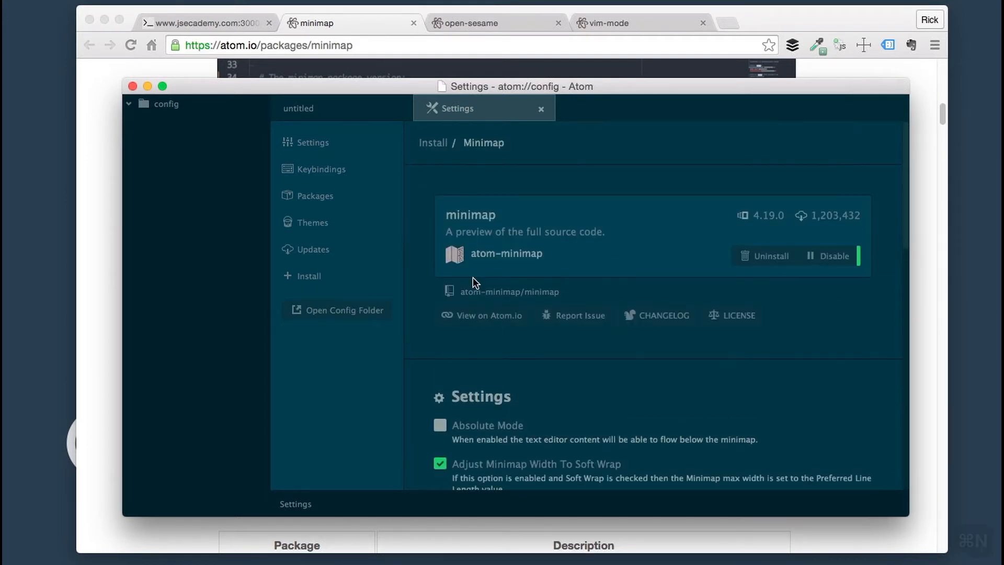
key("cmd+n")
type("i")
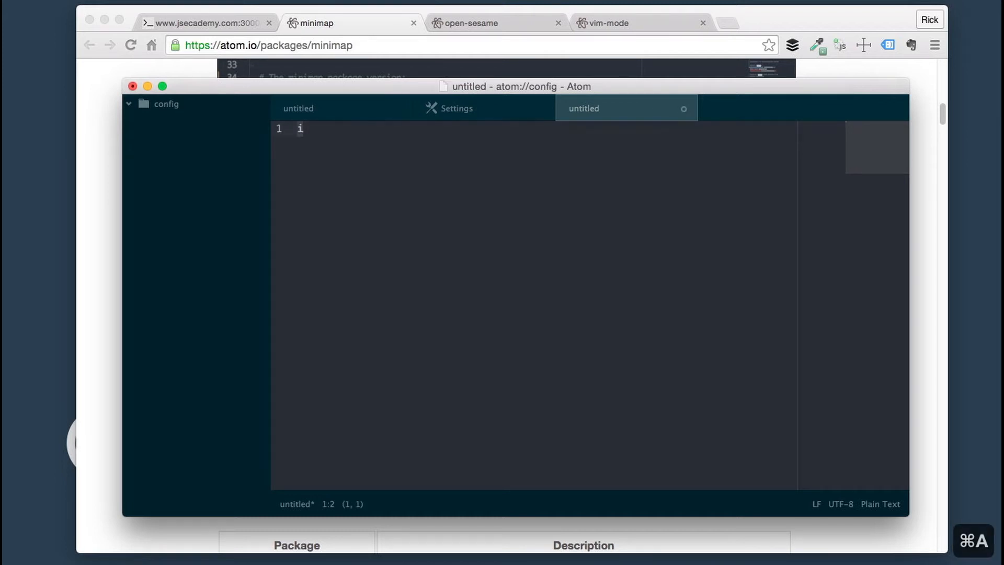
- Type console.log('hello world') and paste the line repeatedly down the file
type("c")
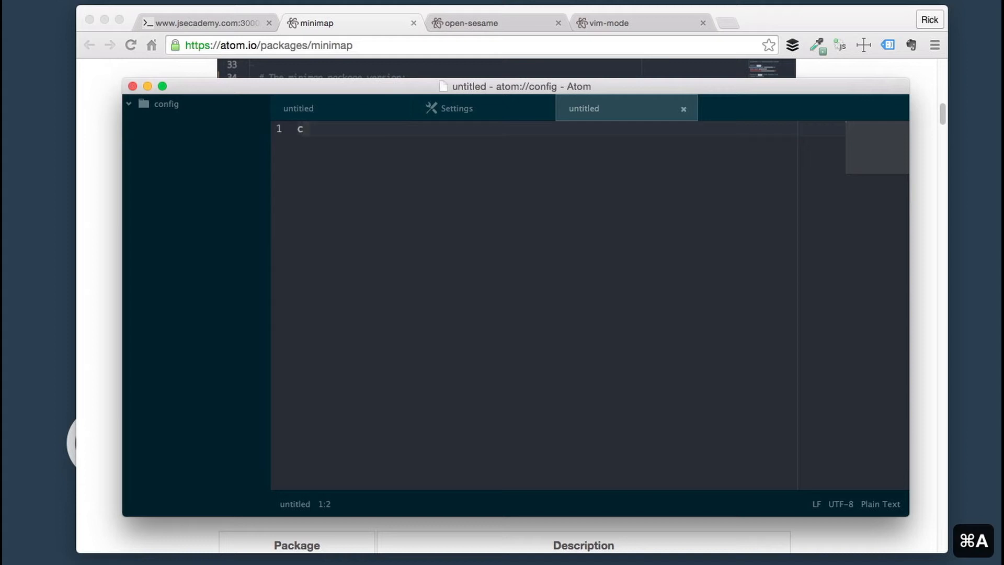
type("onsole.lo")
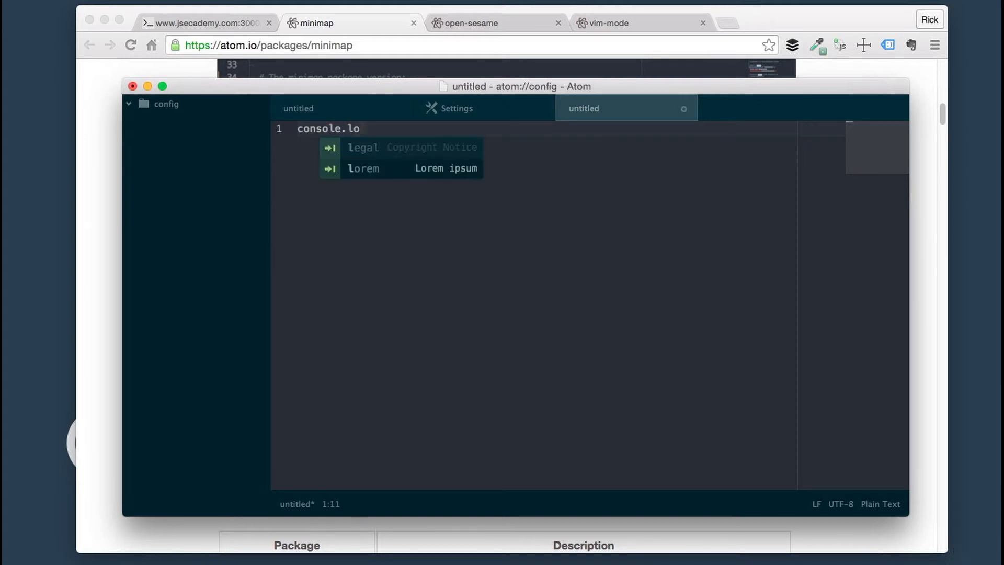
type("g(i ;")
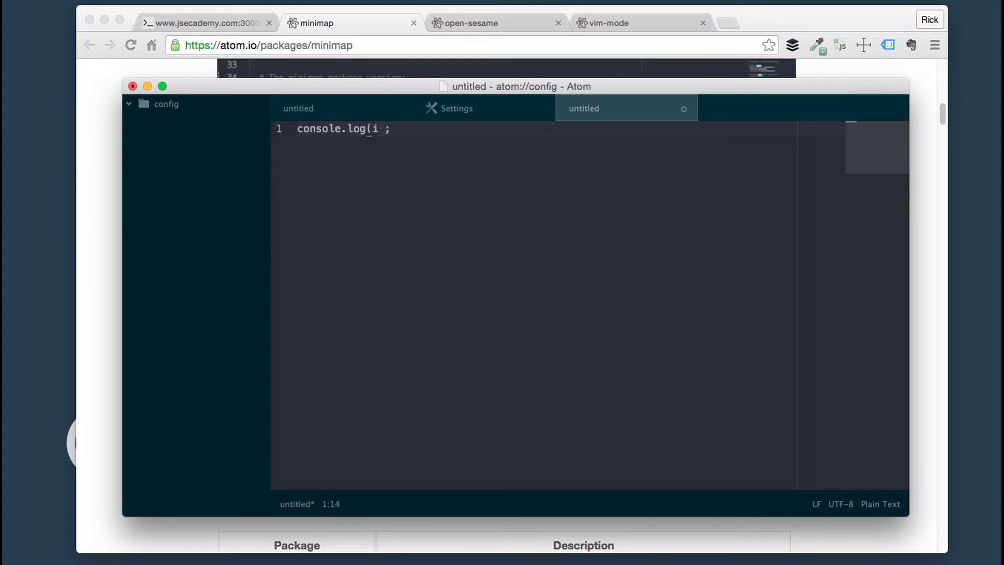
type("'hello")
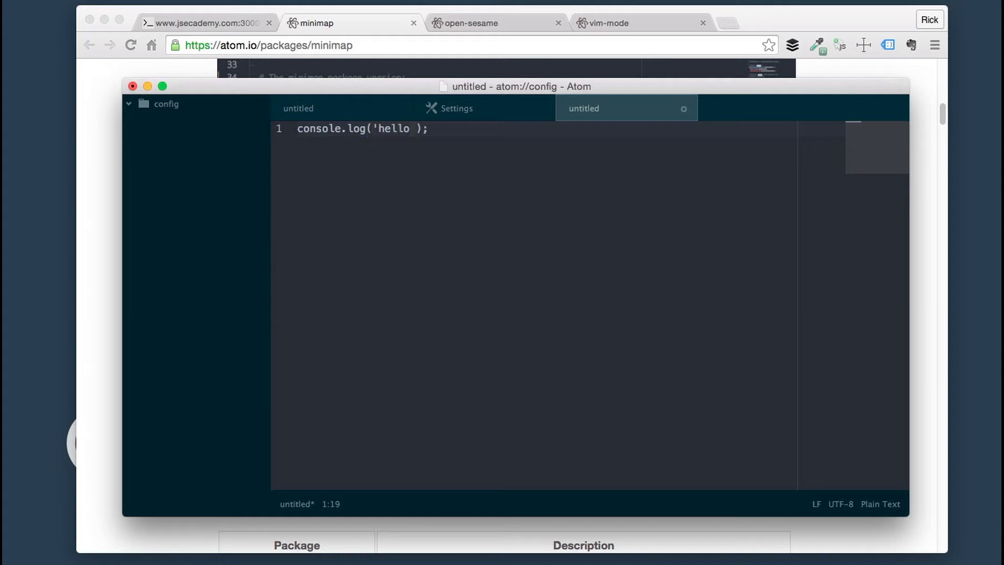
type("world")
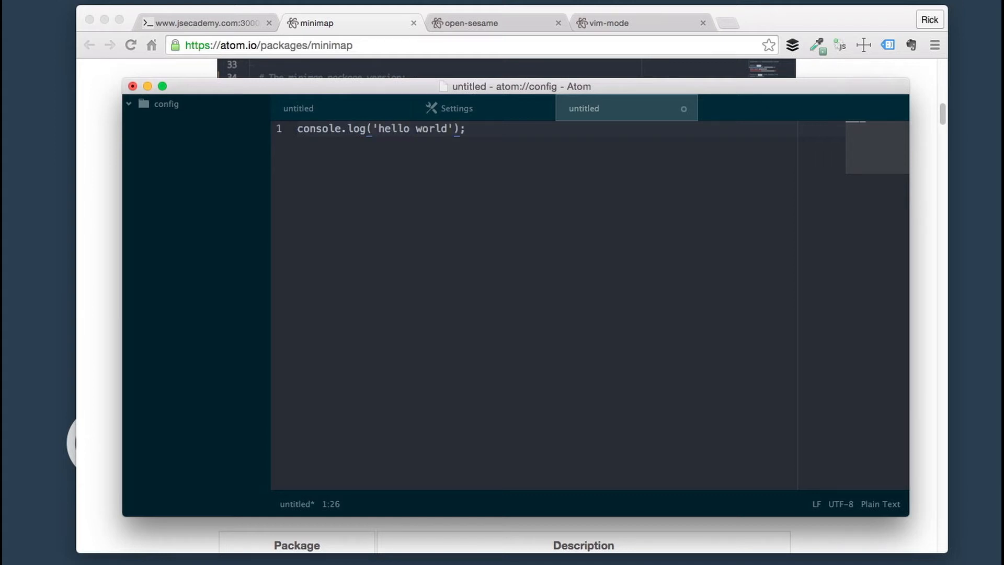
key("cmd+v")
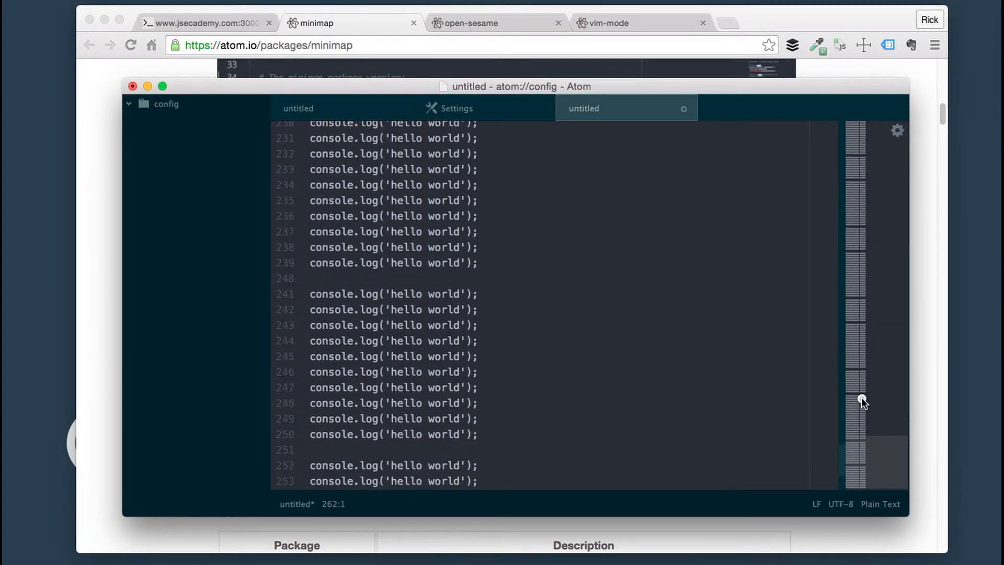
- Drag the minimap to jump near line 60, then close the file without saving
left_click_drag(861, 400, 832, 213)
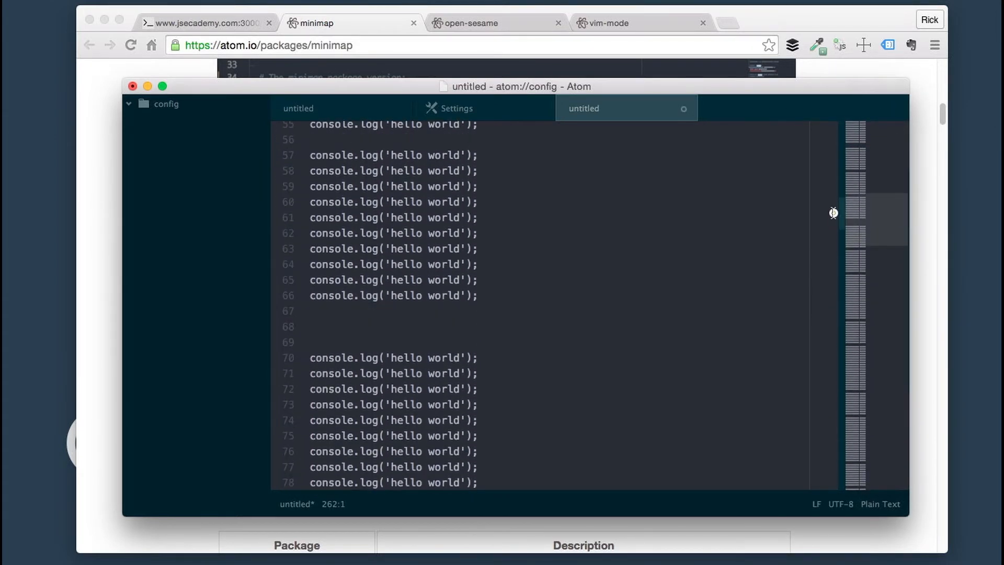
key("cmd+w")
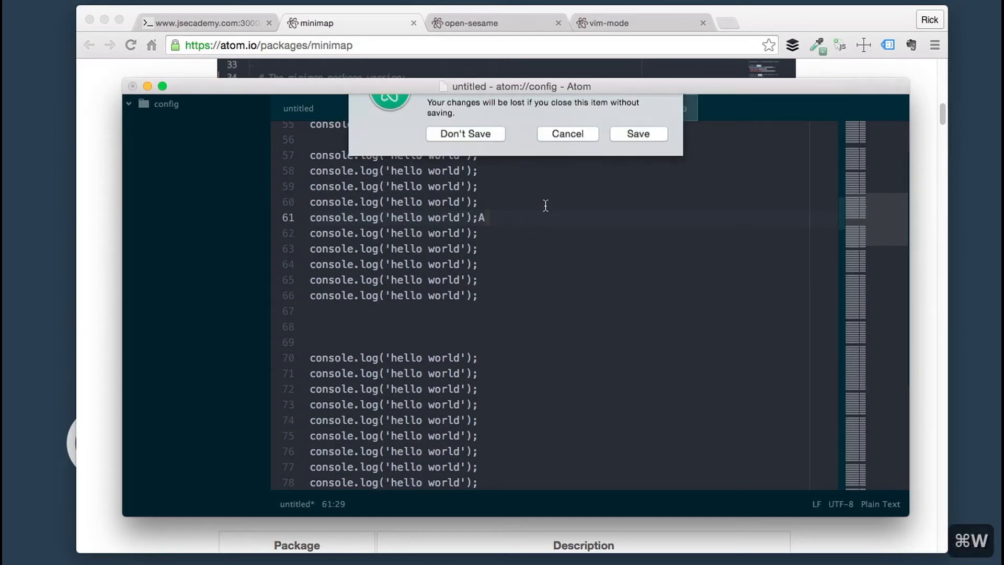
left_click(465, 134)
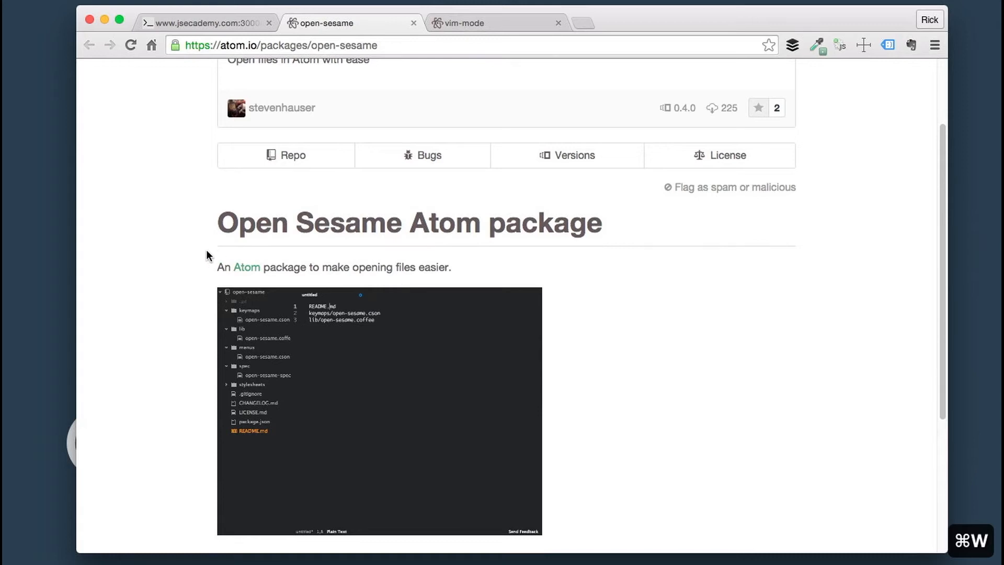
- Scroll through the Open Sesame package description on atom.io
scroll("down", 3)
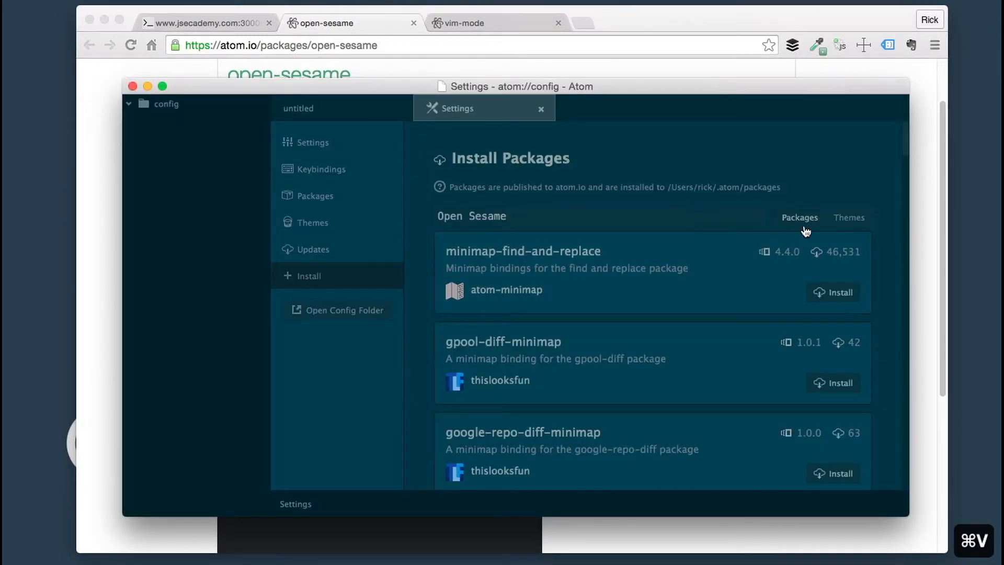
- Search the package registry for 'open-sesame' and install the open-sesame package
left_click(800, 217)
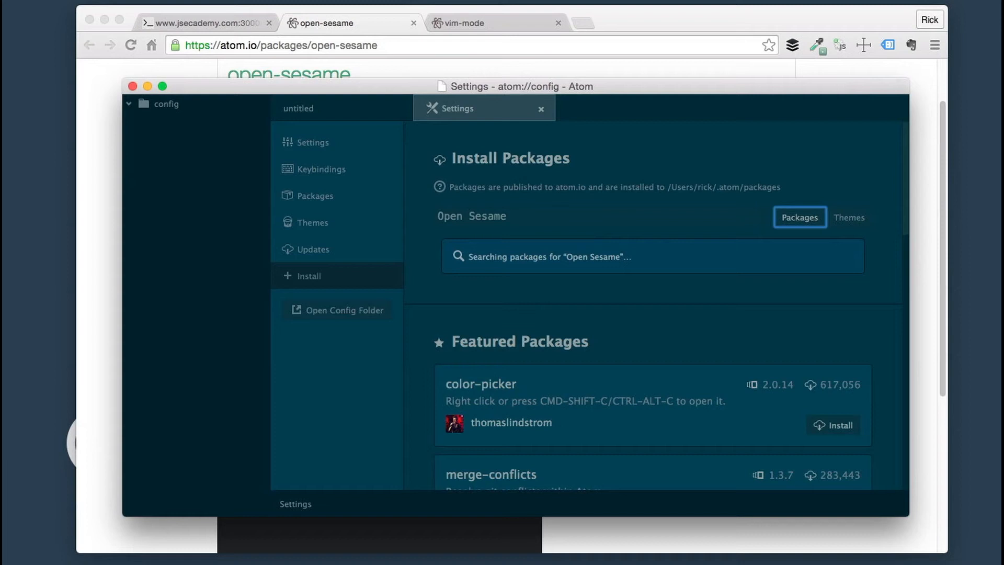
type("open-sesame")
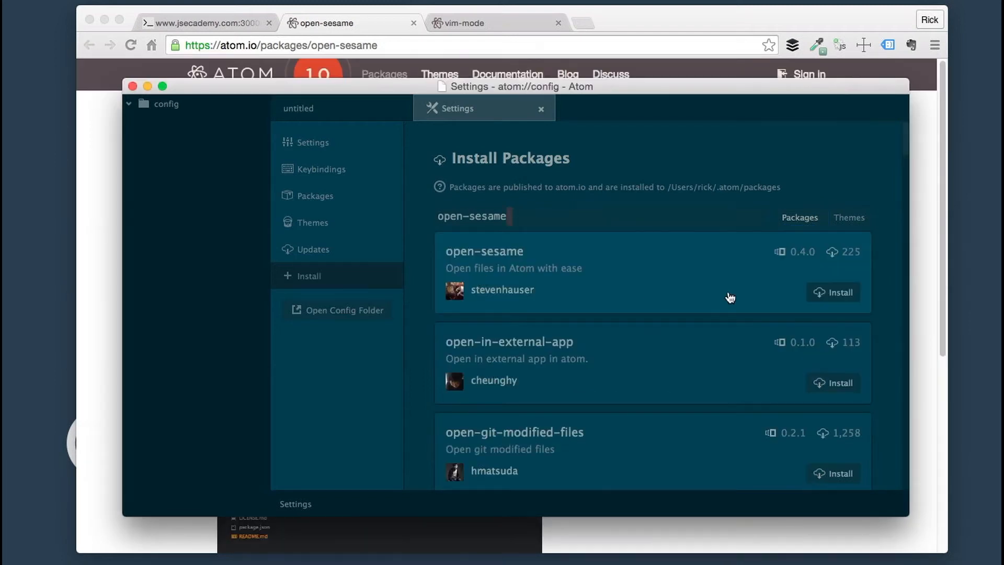
mouse_move(540, 360)
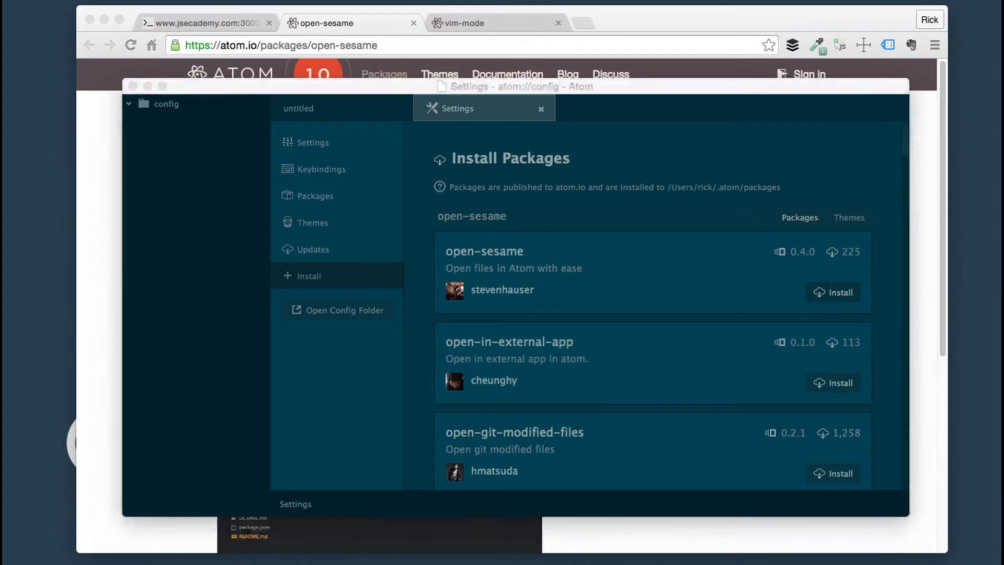
left_click(839, 292)
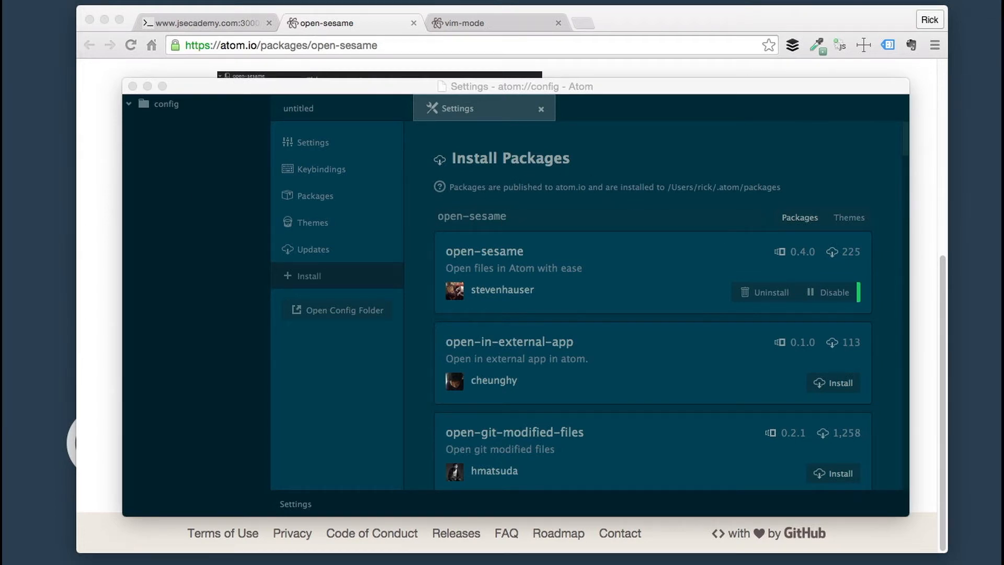
mouse_move(156, 203)
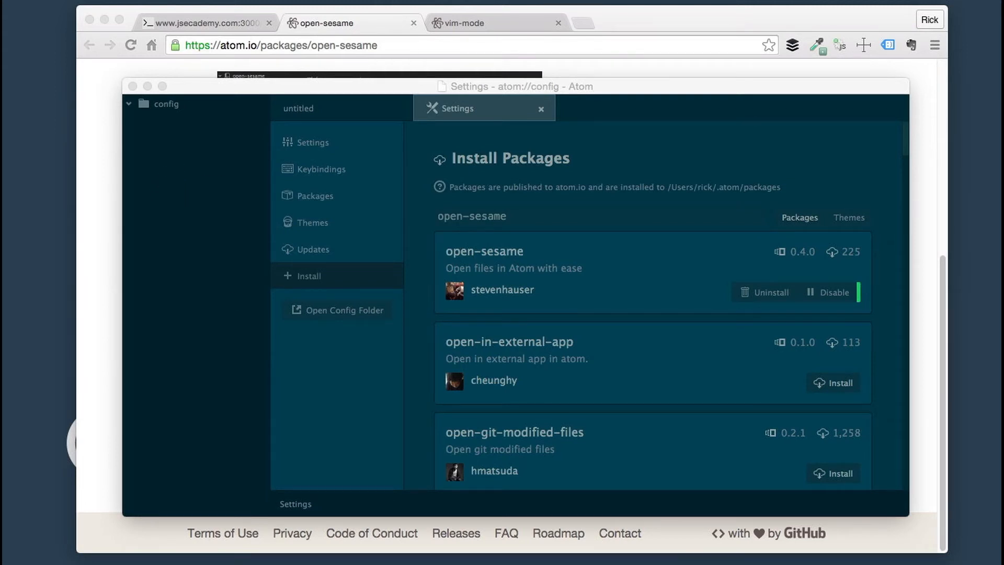
left_click(168, 143)
type("A")
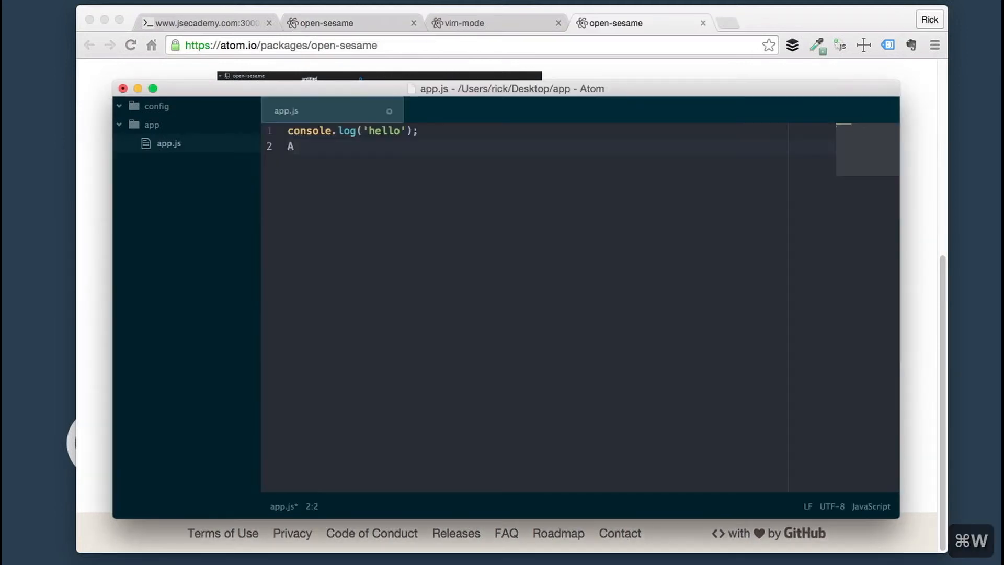
- Delete the stray character on line 2, then open app.js from the app folder
key("backspace")
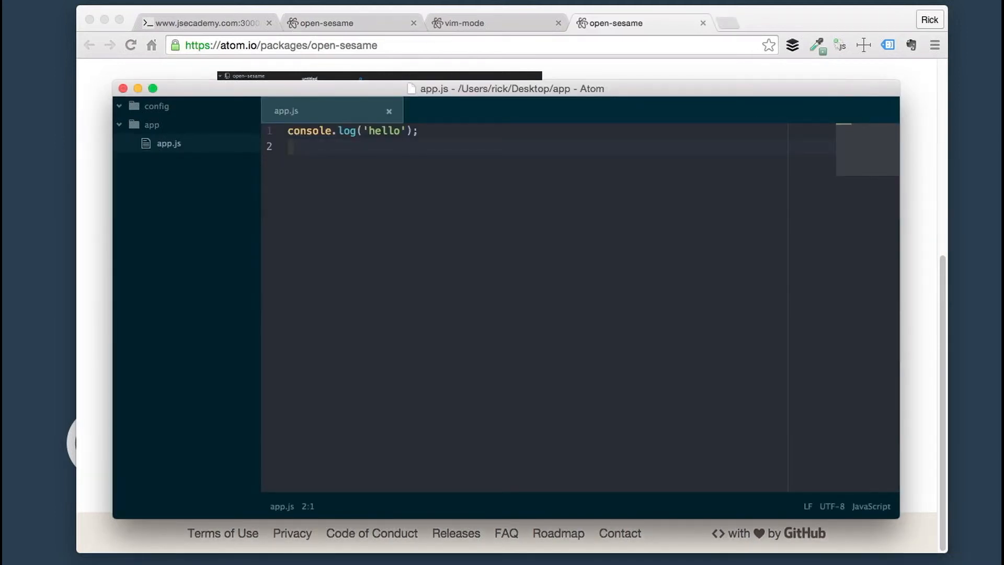
key("cmd+o")
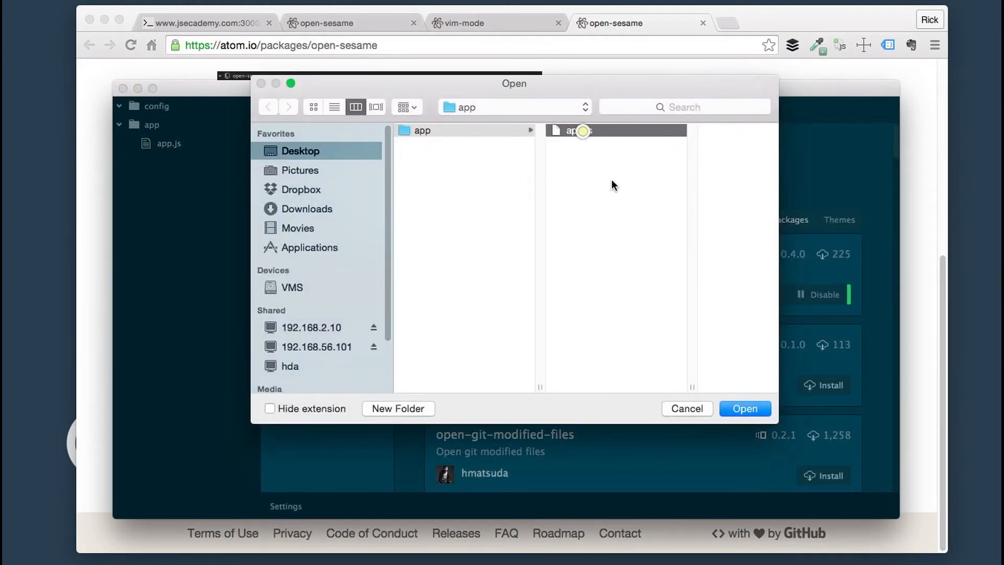
left_click(744, 409)
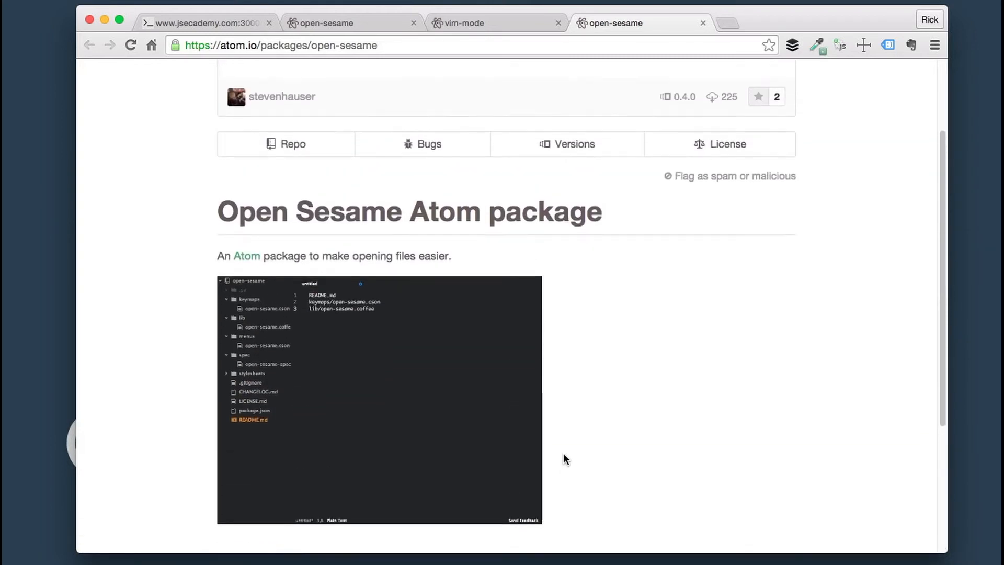
- Close the open-sesame package page and read the vim-mode Installing notes
scroll("down", 3)
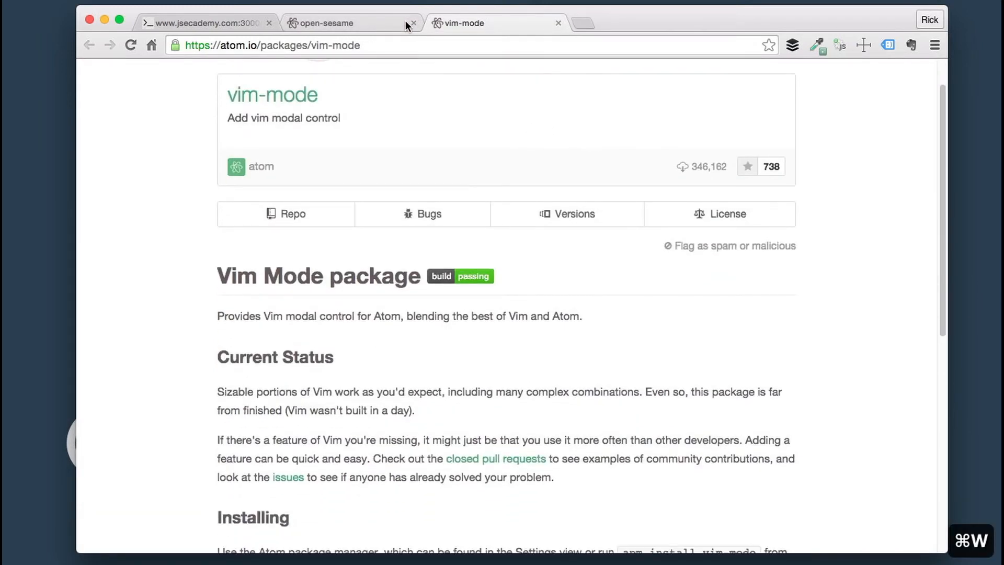
left_click(413, 23)
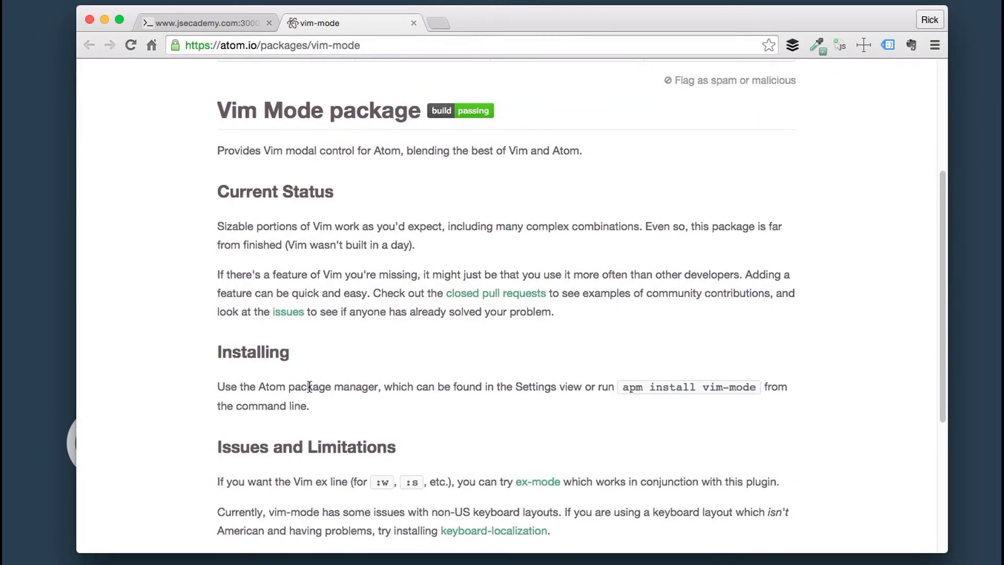
scroll("down", 3)
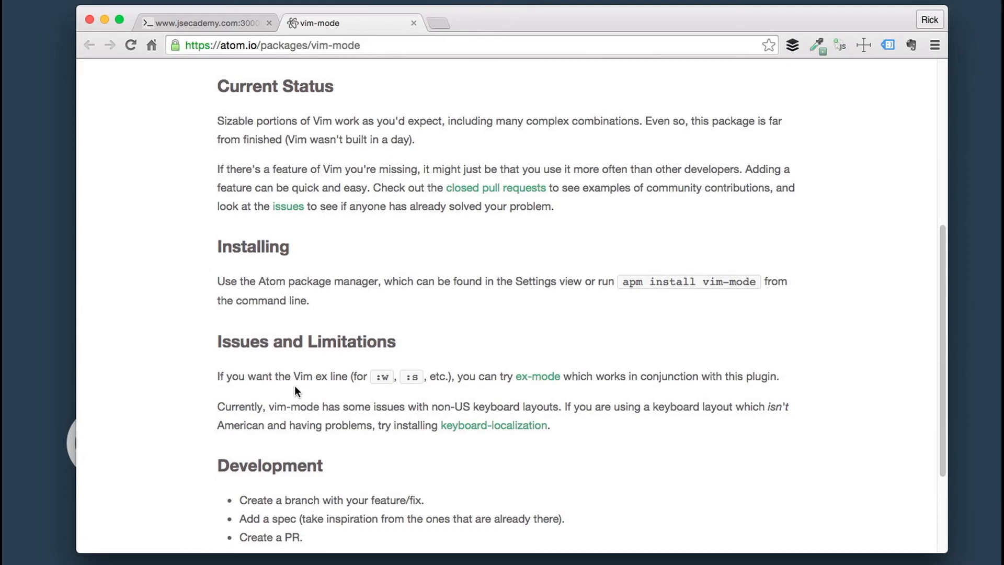
scroll("up", 3)
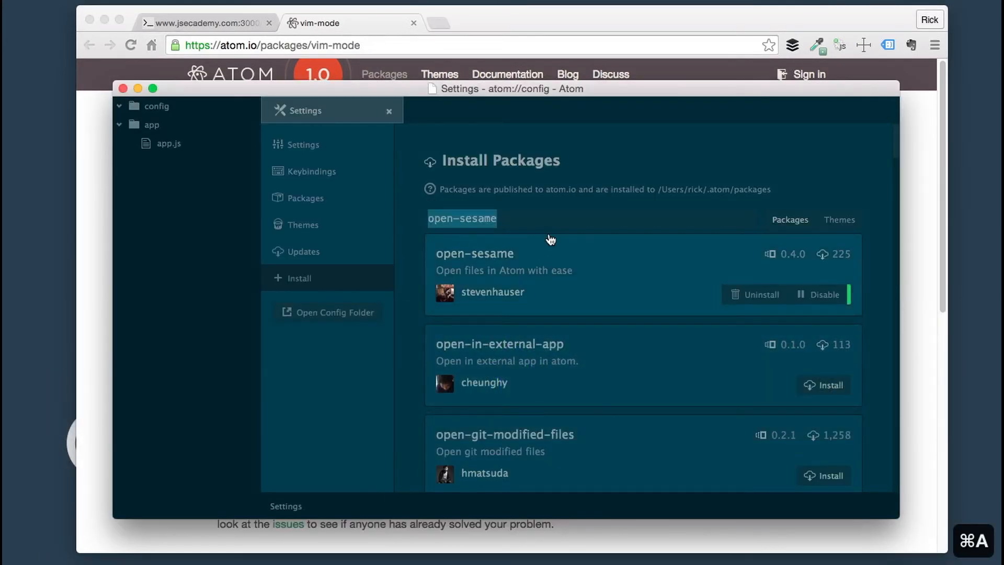
- Search packages for 'vim mode' and scroll through the vim-mode results
type("vim mode")
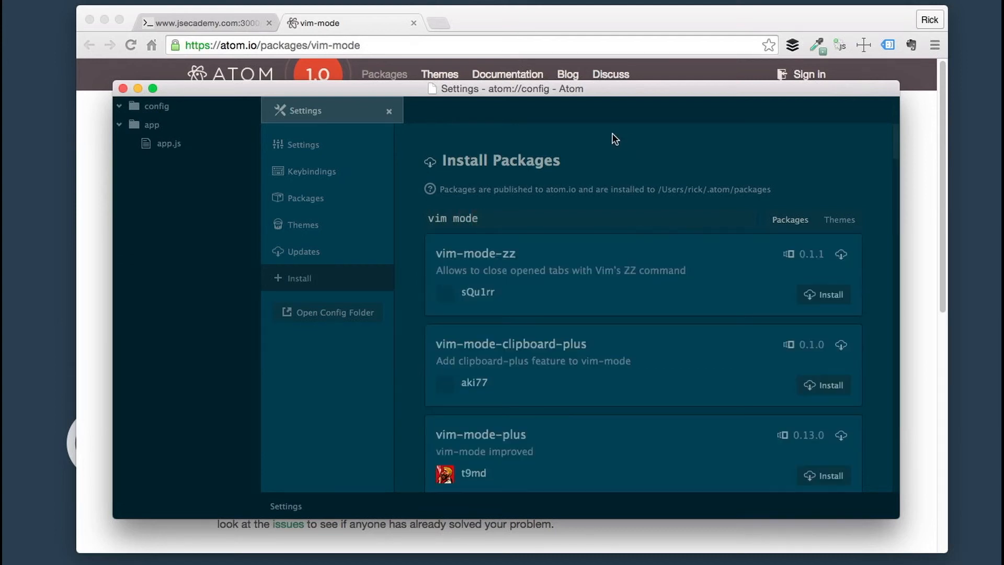
scroll("down", 3)
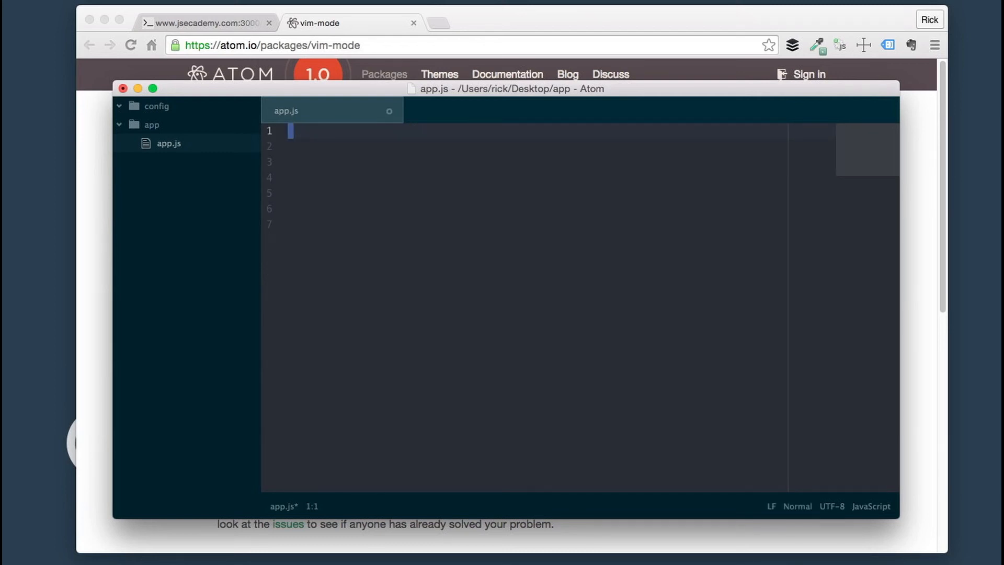
- Close the modified app.js and answer the unsaved-changes prompt
key("cmd+w")
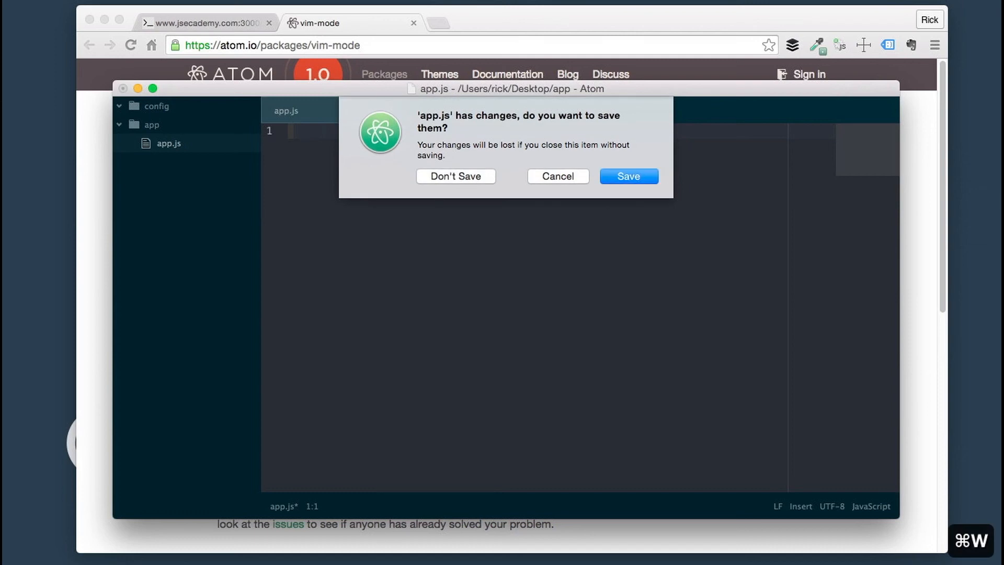
left_click(455, 177)
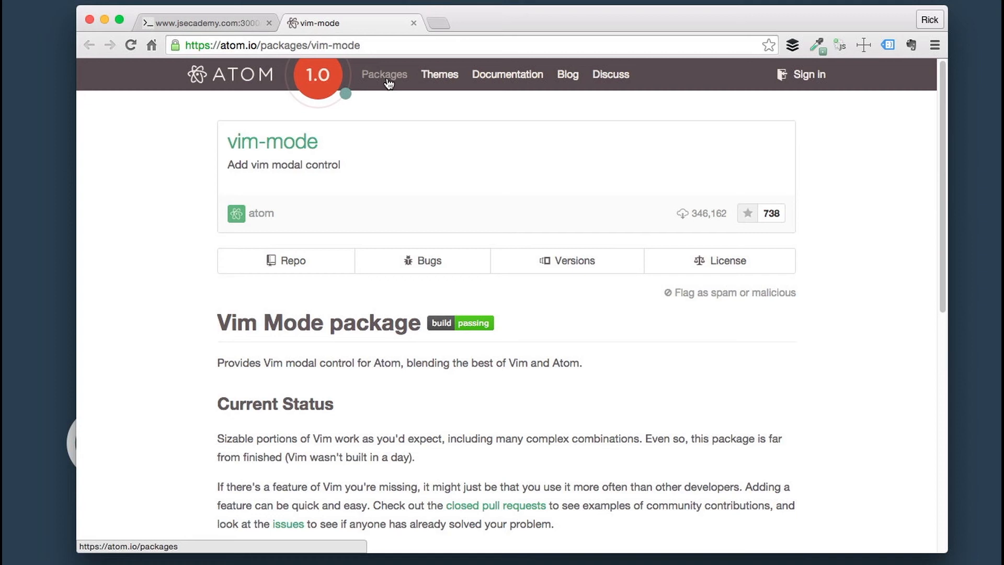
- Go to the atom.io Packages directory and scroll down the listing
left_click(384, 74)
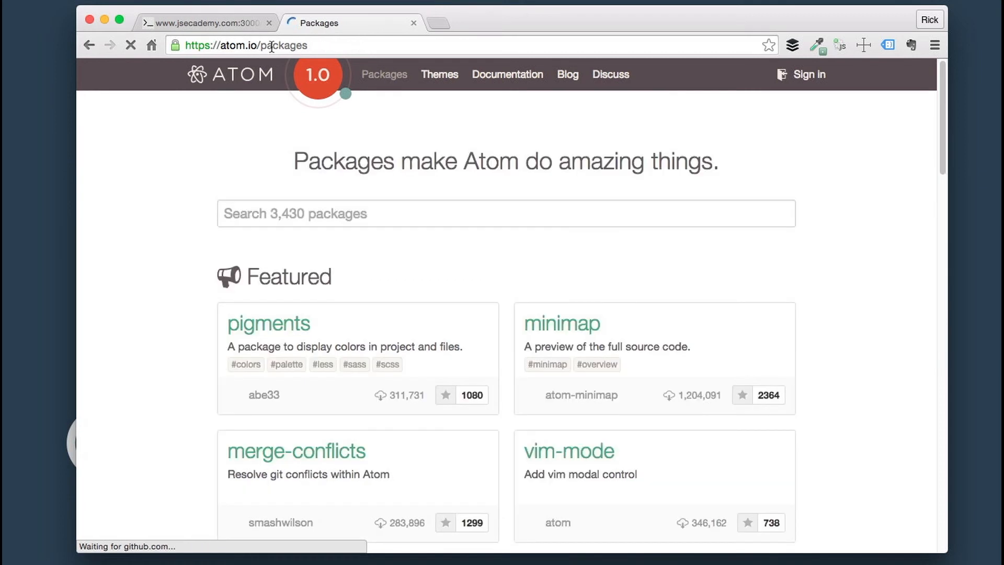
scroll("down", 3)
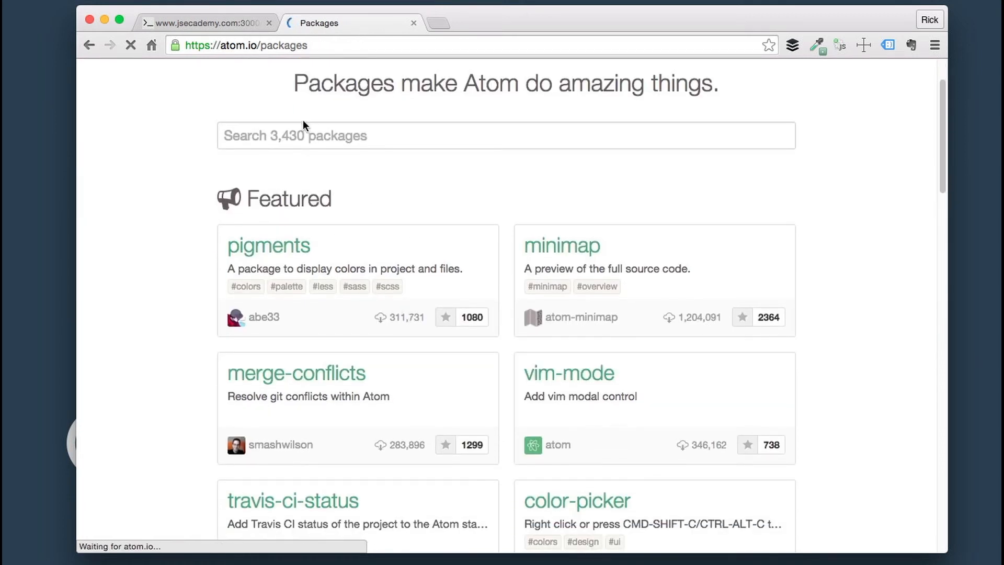
mouse_move(510, 123)
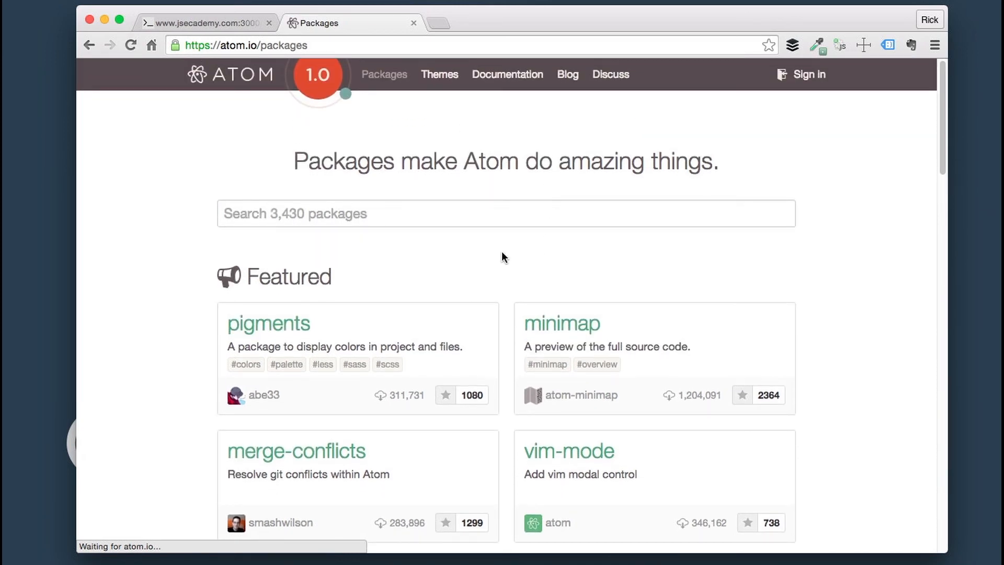
scroll("down", 3)
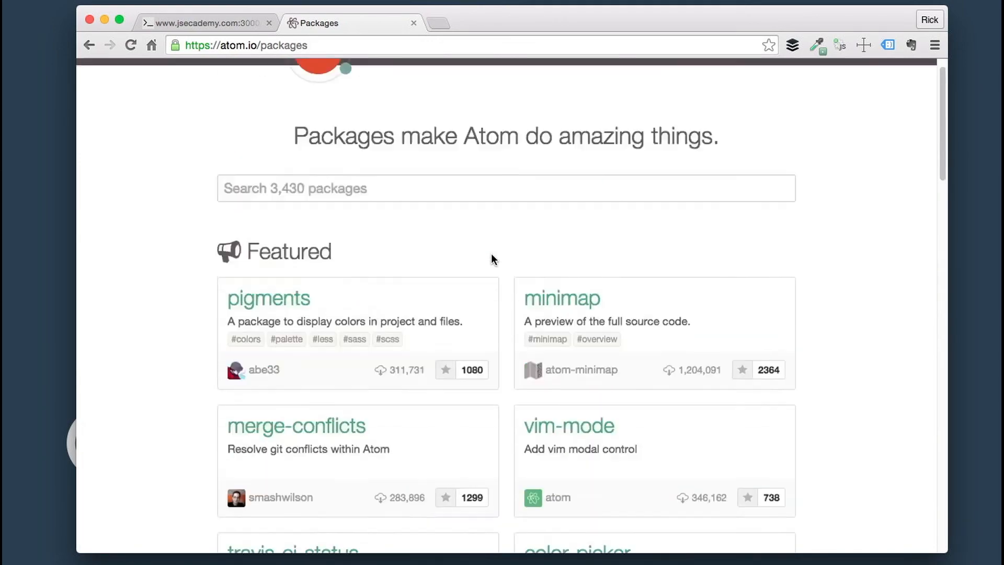
scroll("down", 3)
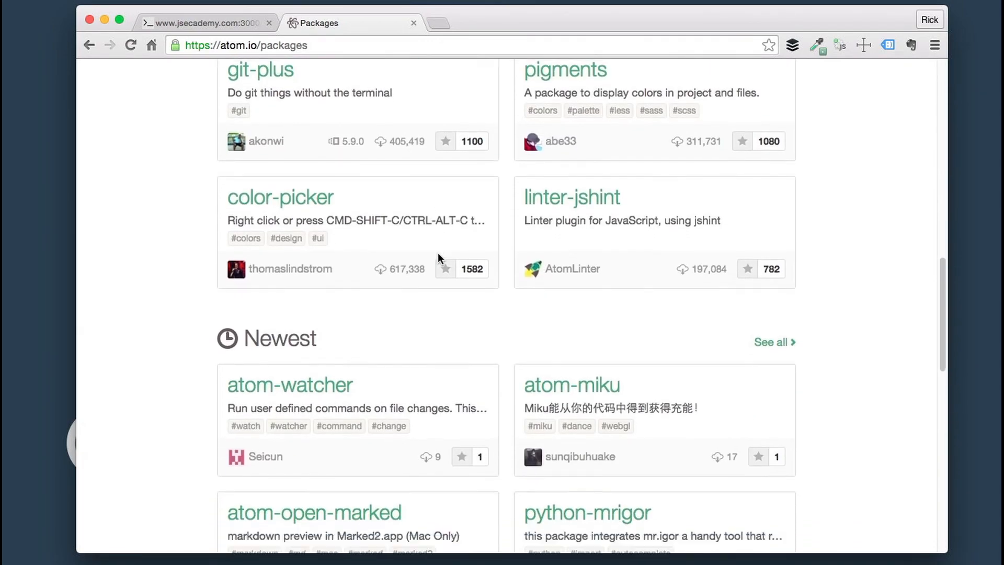
scroll("down", 3)
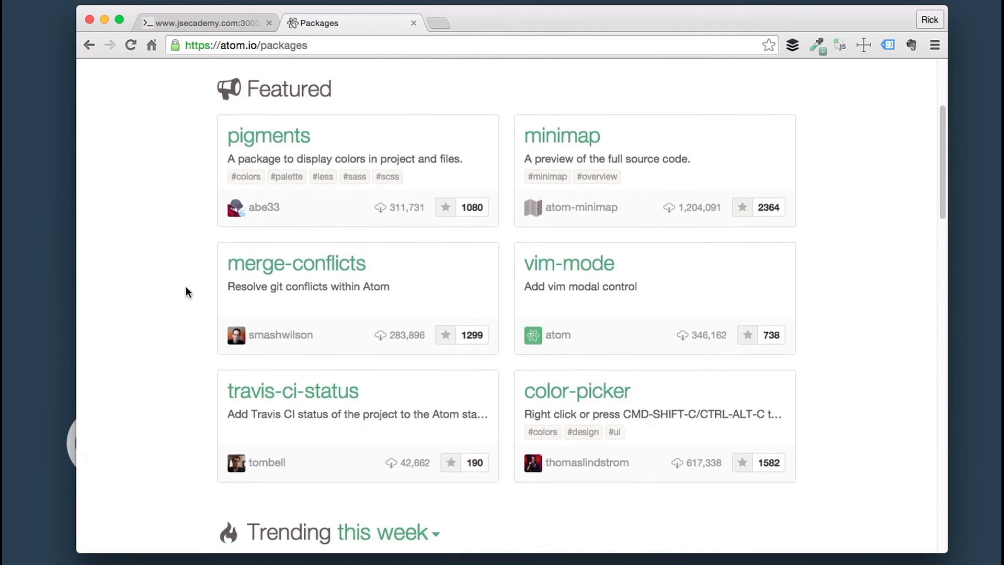
scroll("down", 3)
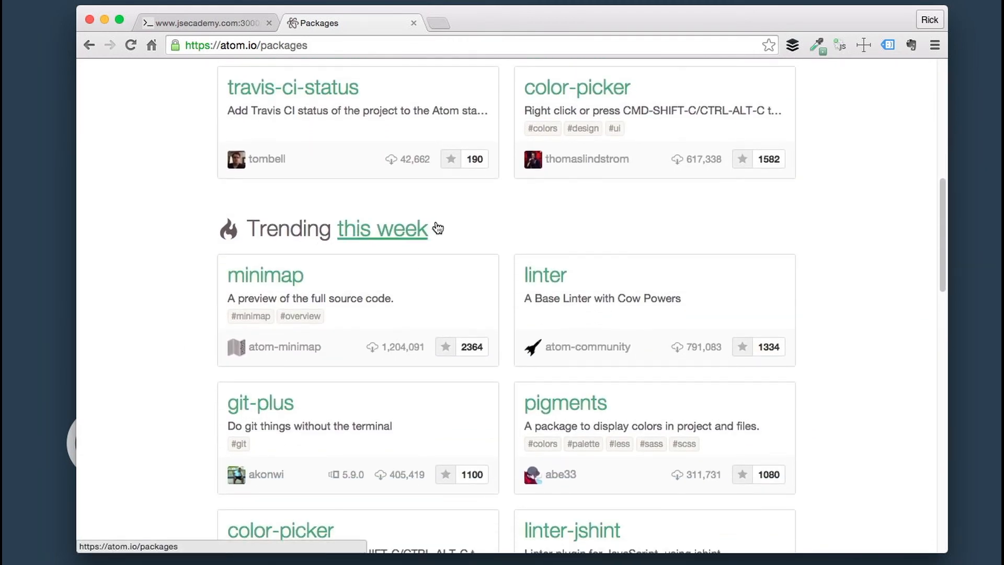
- Switch the Trending list from this week to this month and browse it
left_click(381, 228)
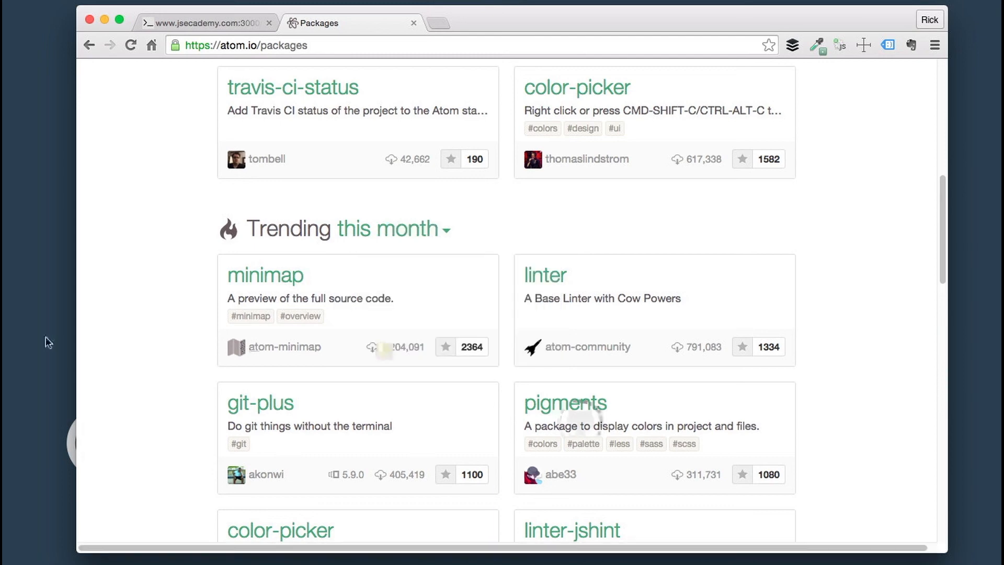
scroll("down", 3)
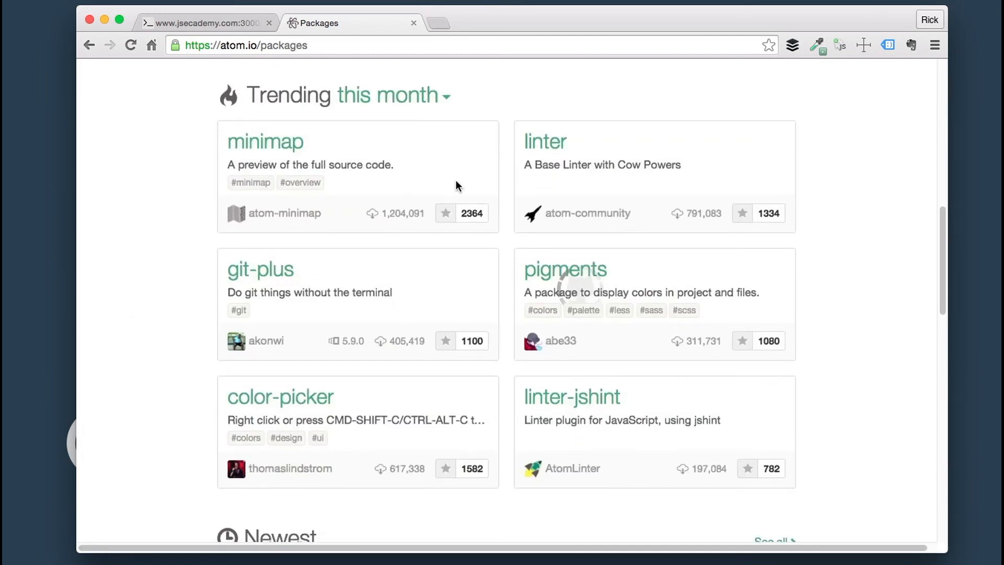
scroll("down", 3)
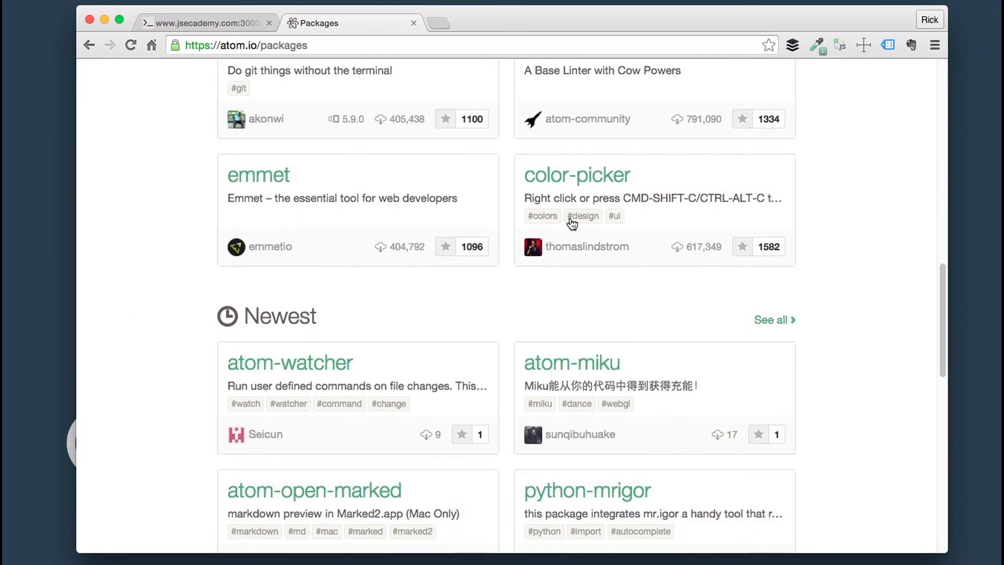